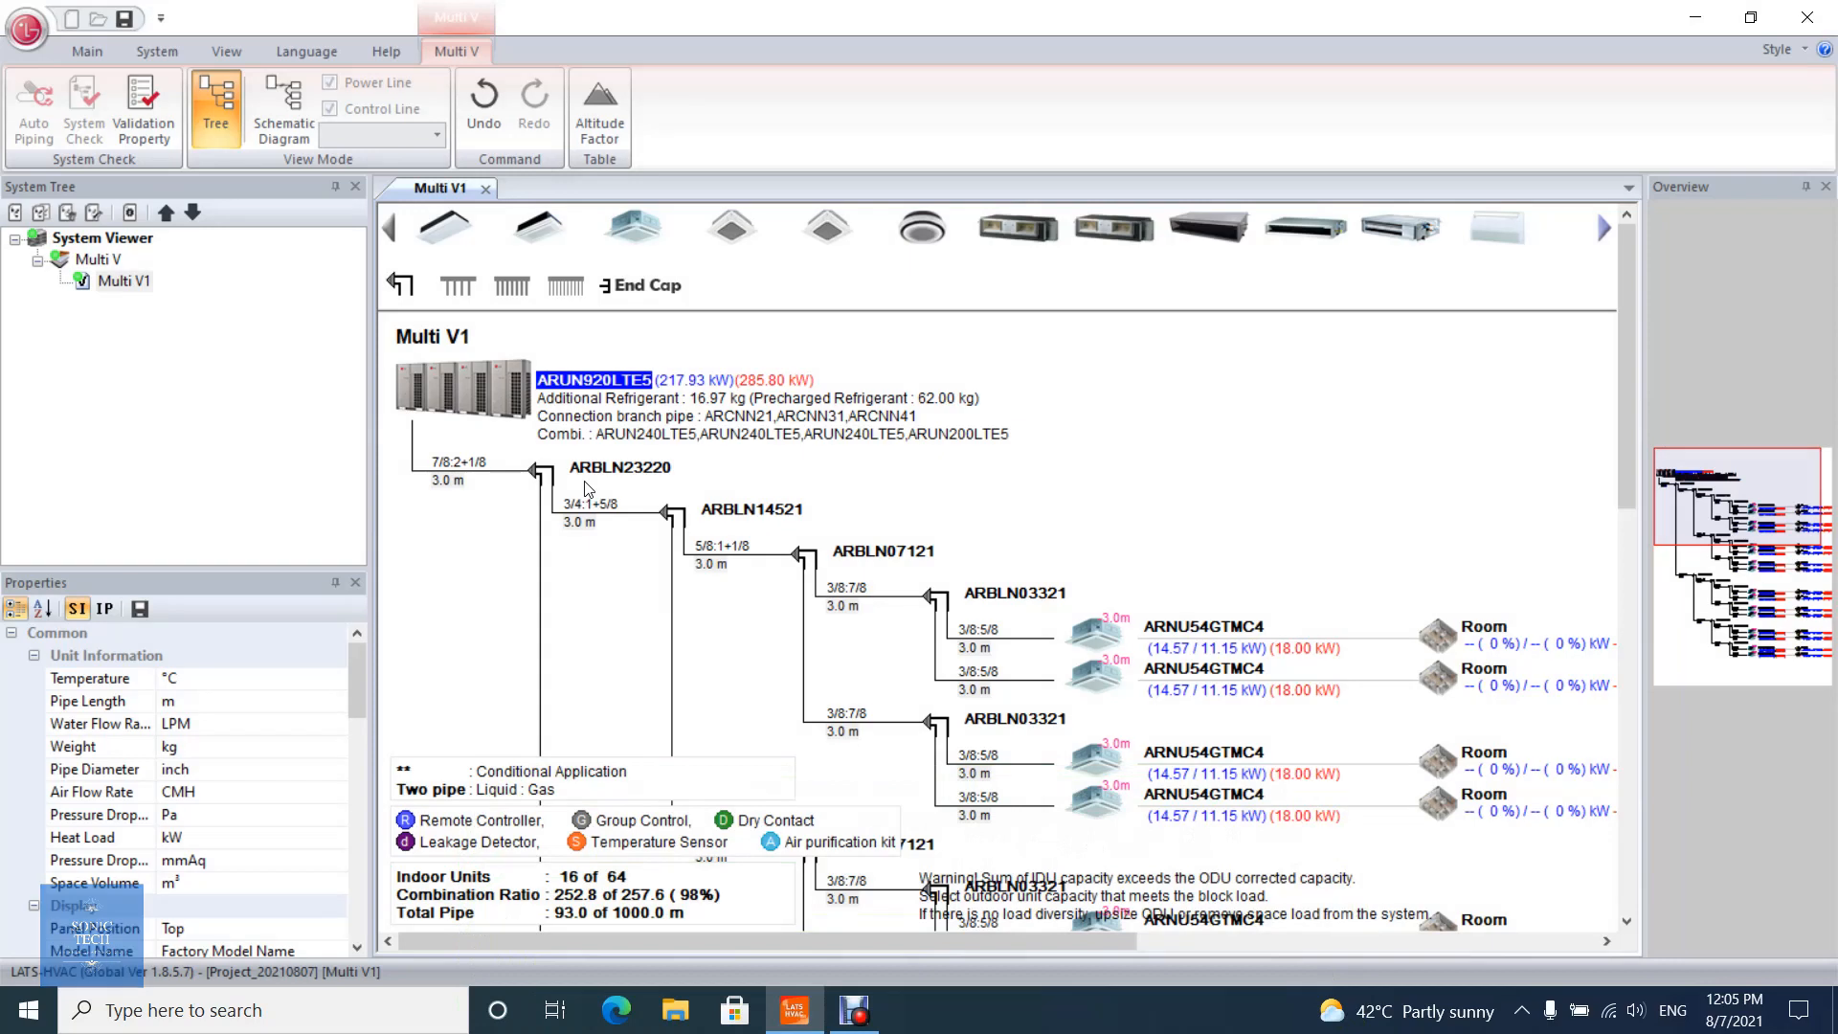
mouse_move(492, 406)
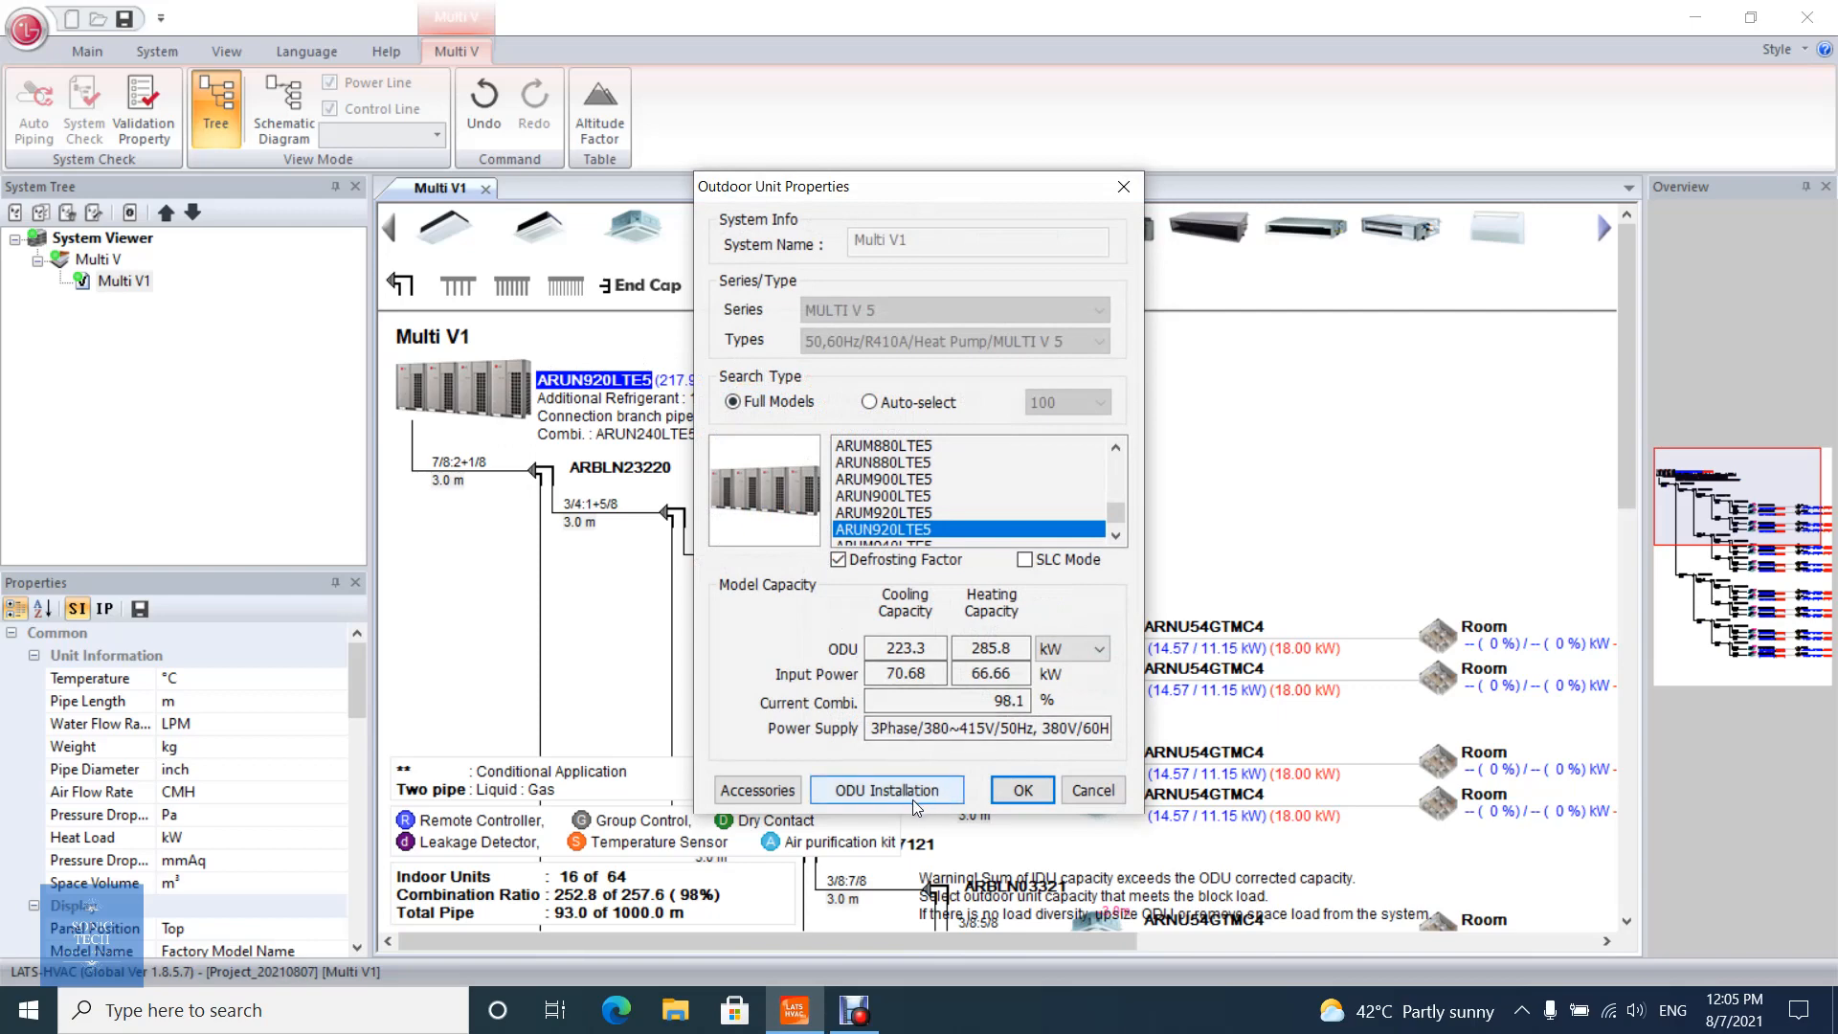
Open the ODU Installation settings for the four-unit ARUN920LTE5 outdoor combination.
left_click(887, 789)
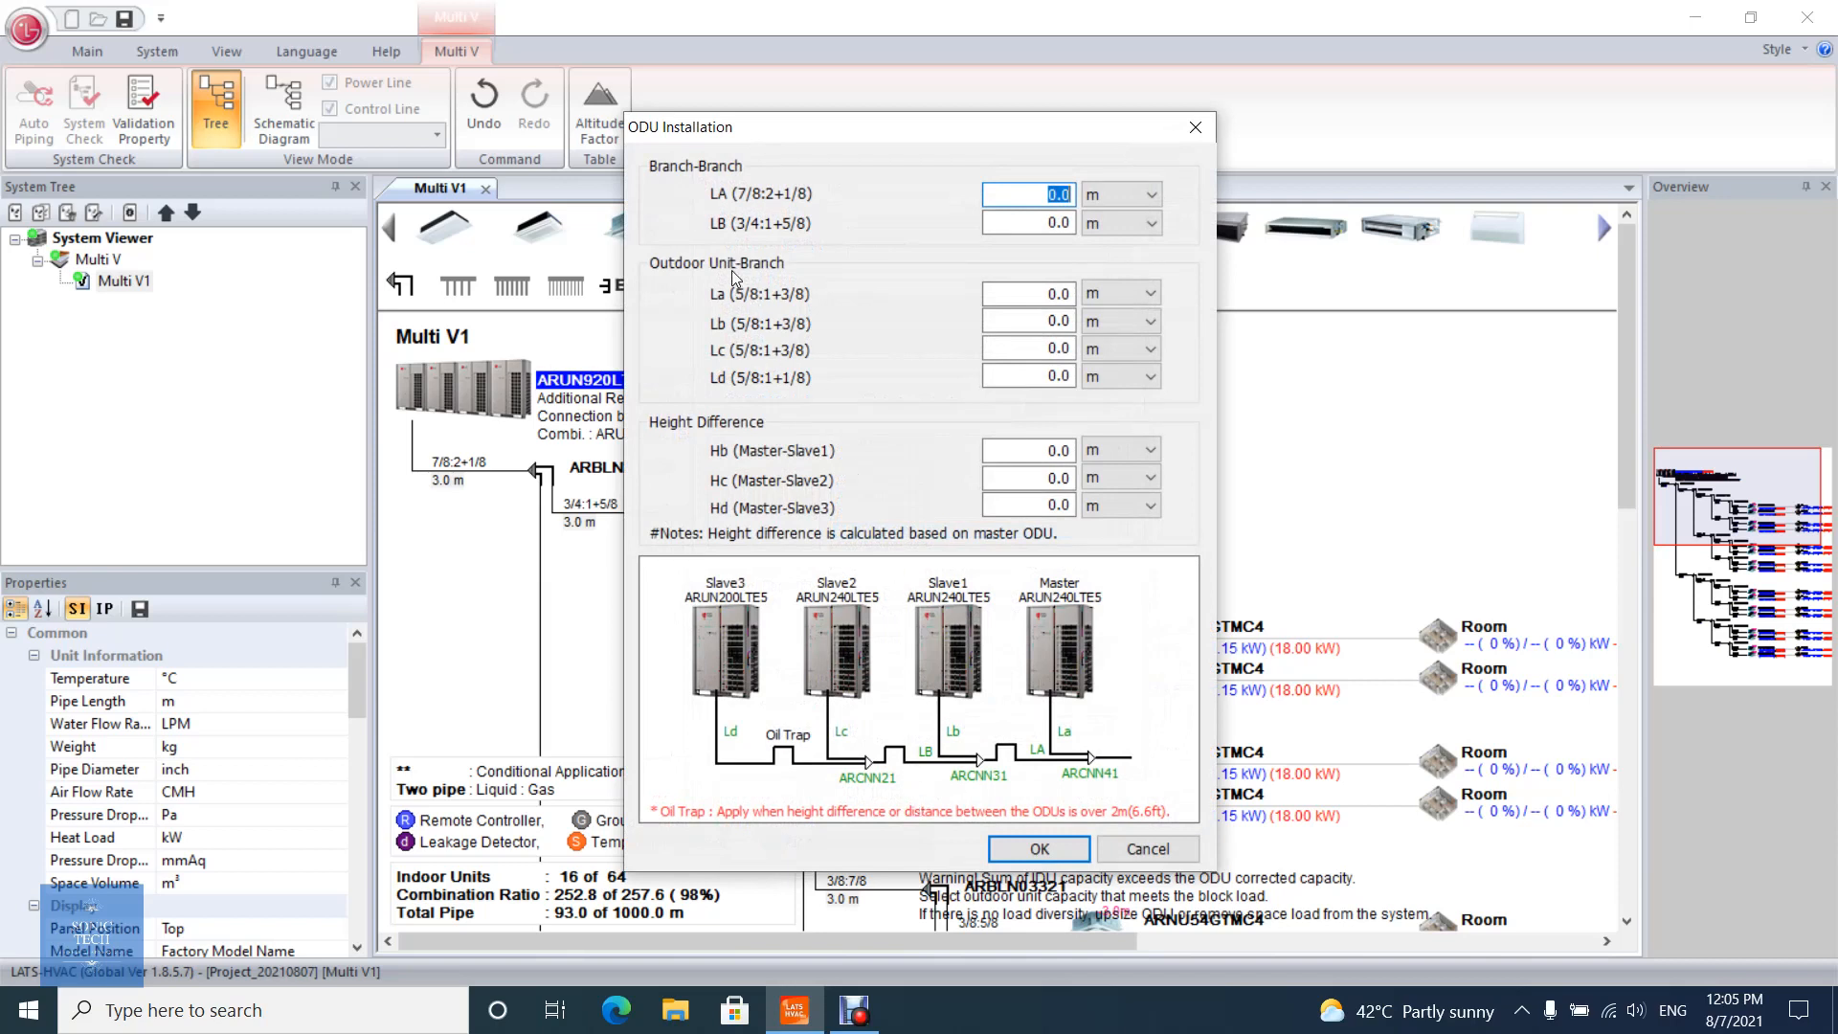
mouse_move(721, 173)
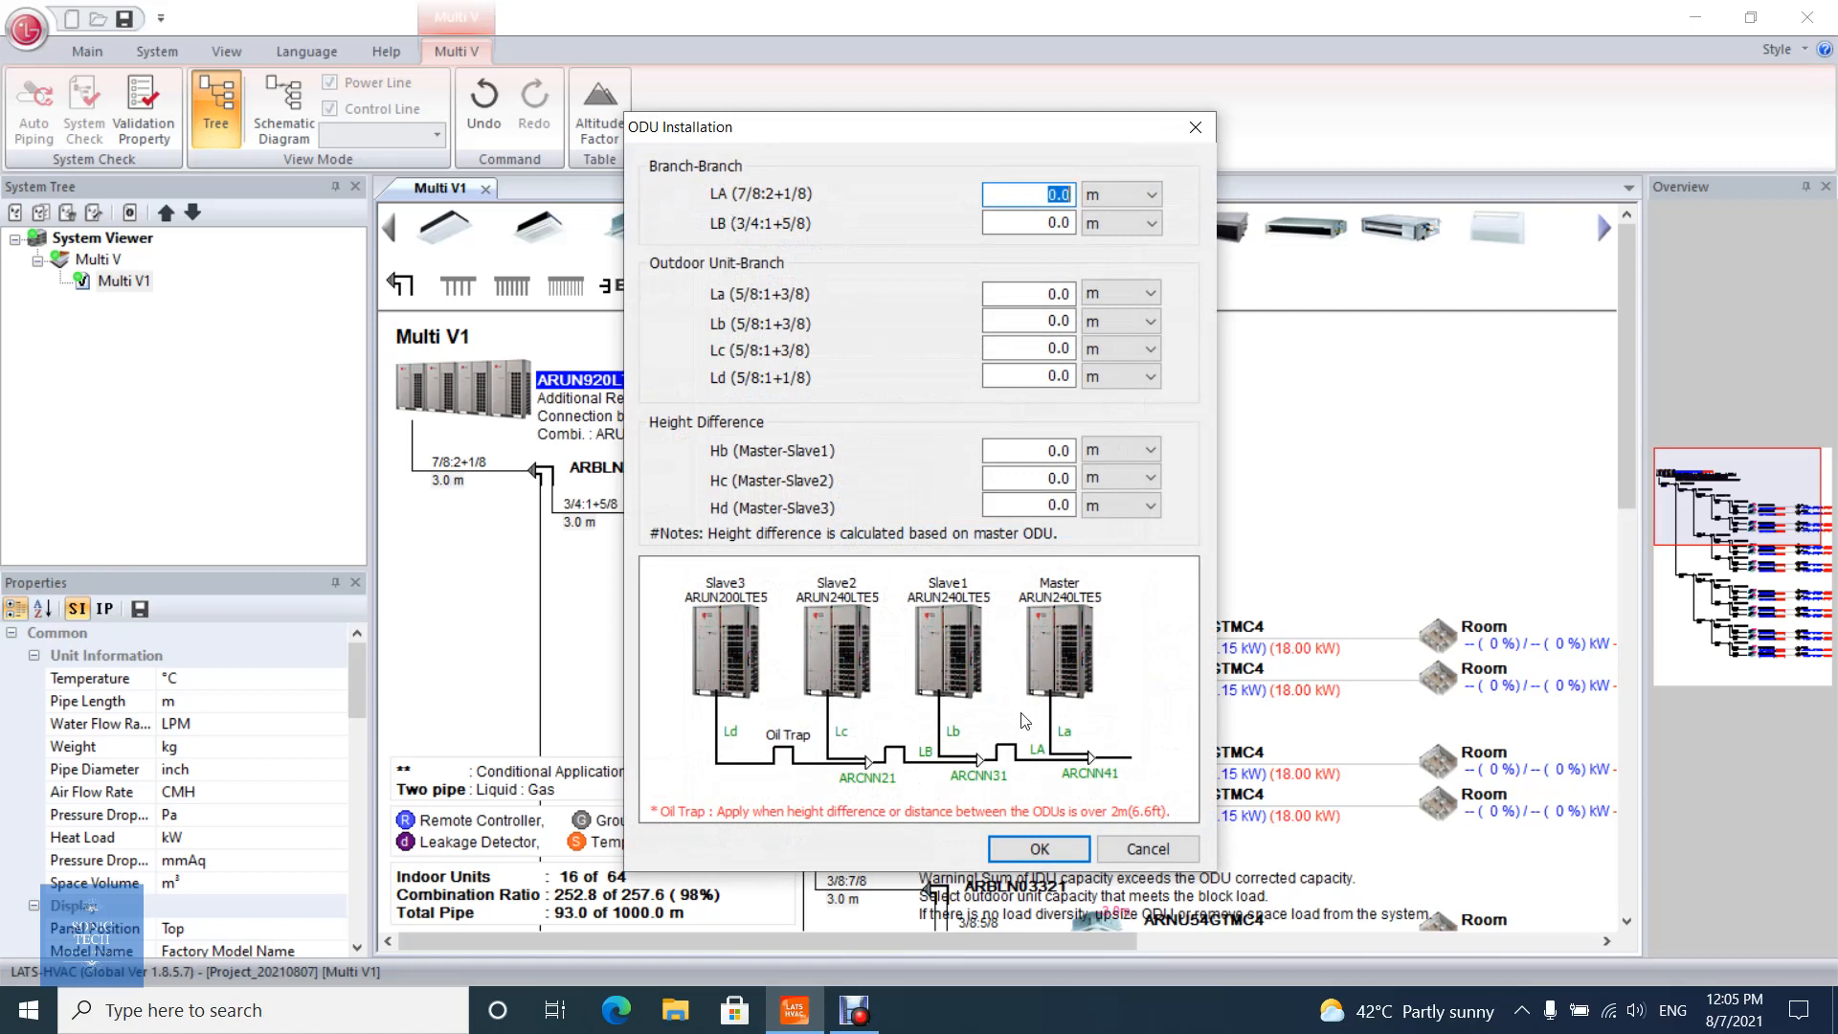
mouse_move(792, 331)
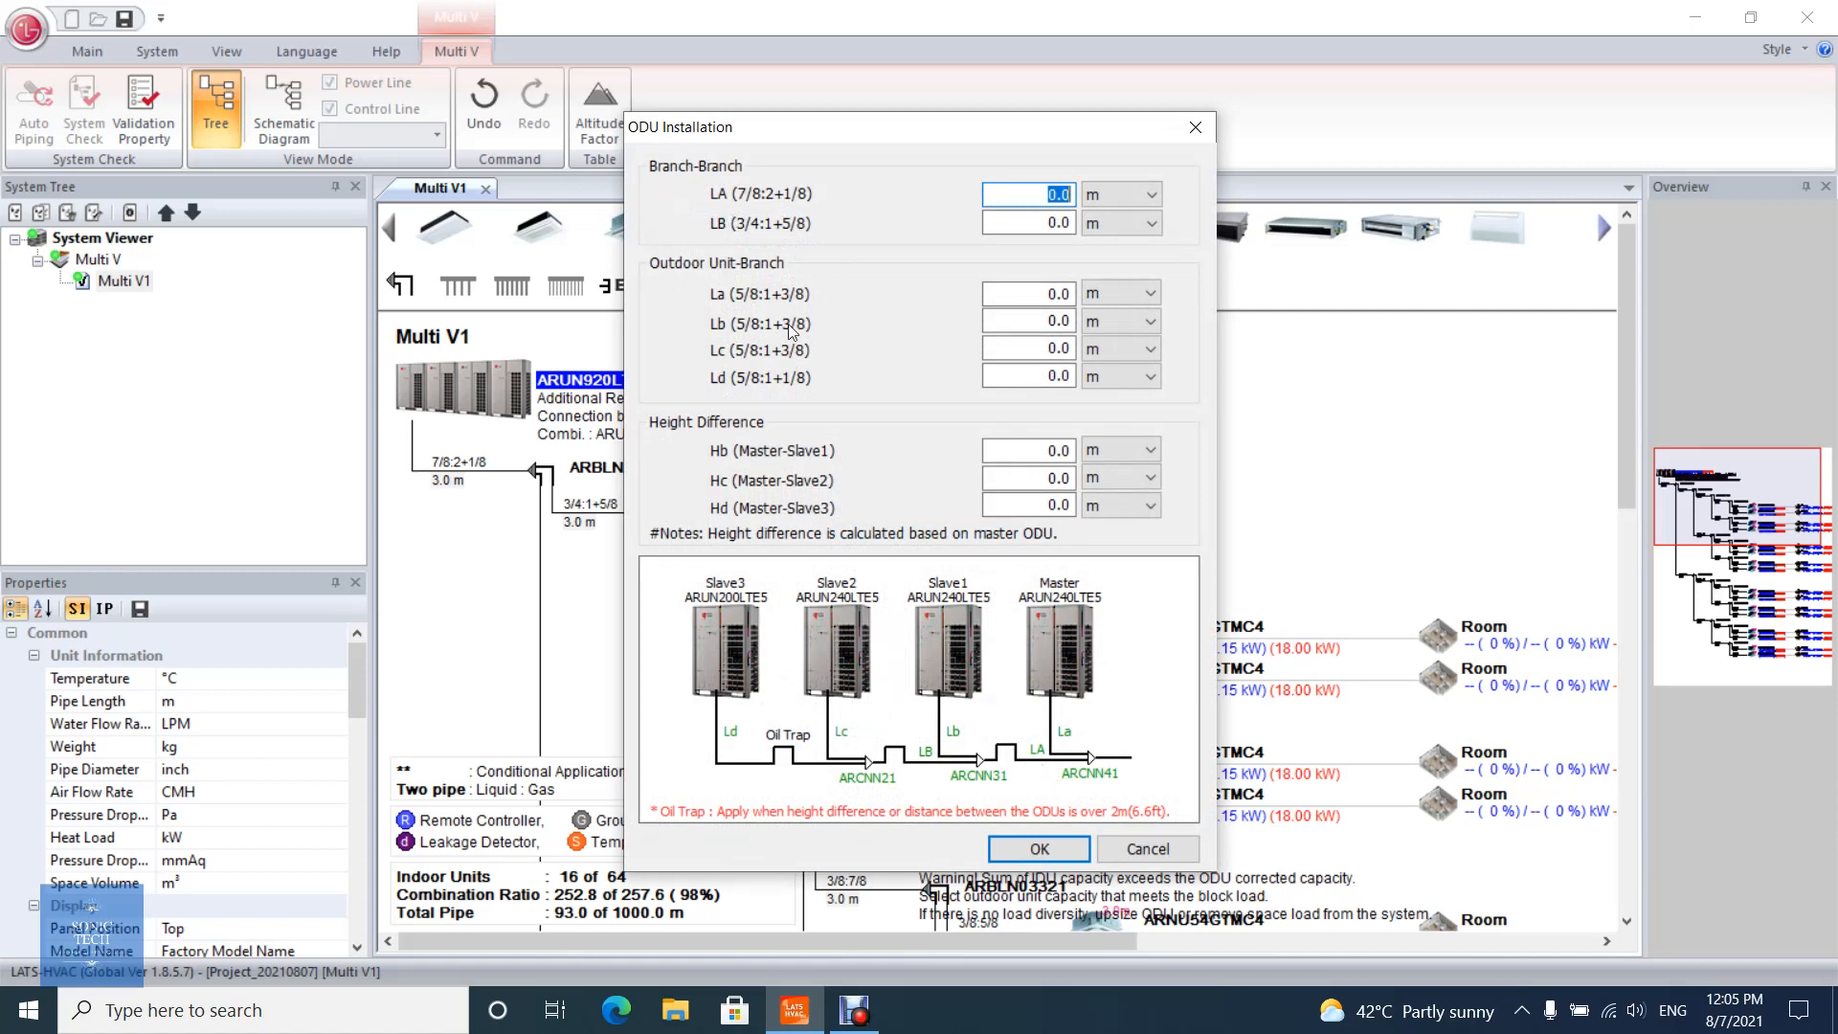
mouse_move(889, 644)
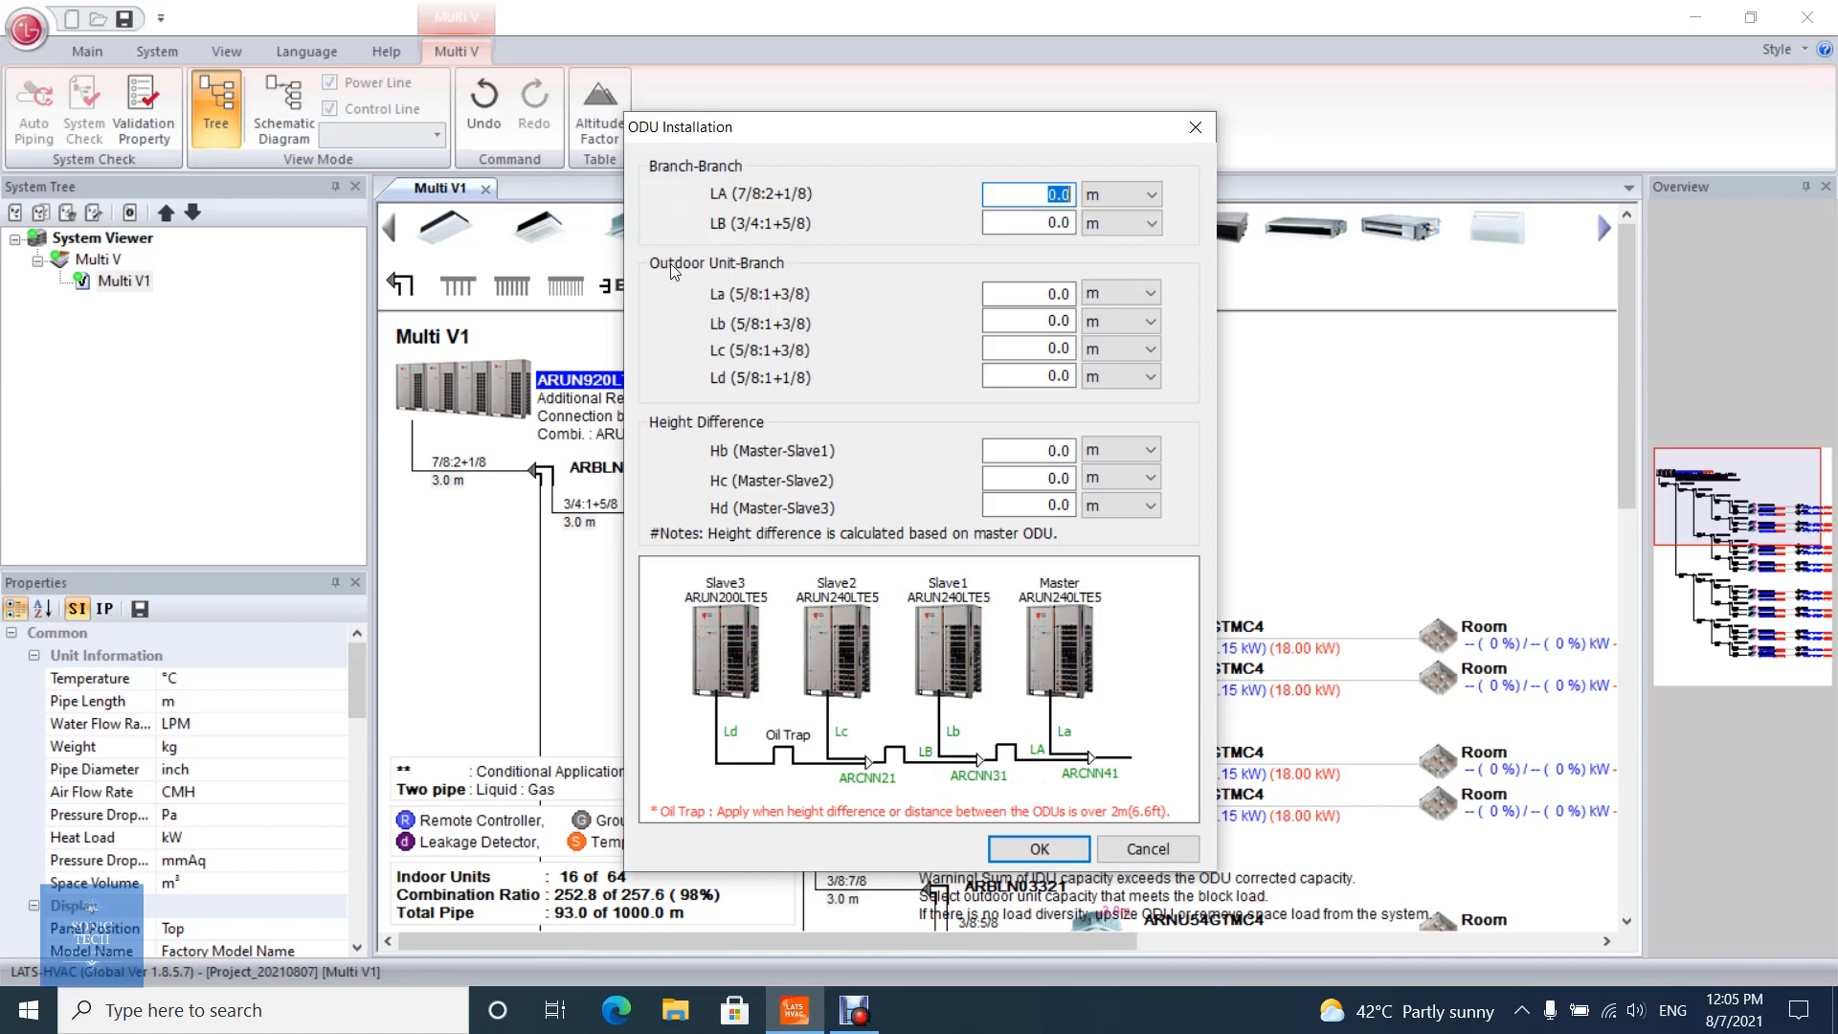
mouse_move(777, 272)
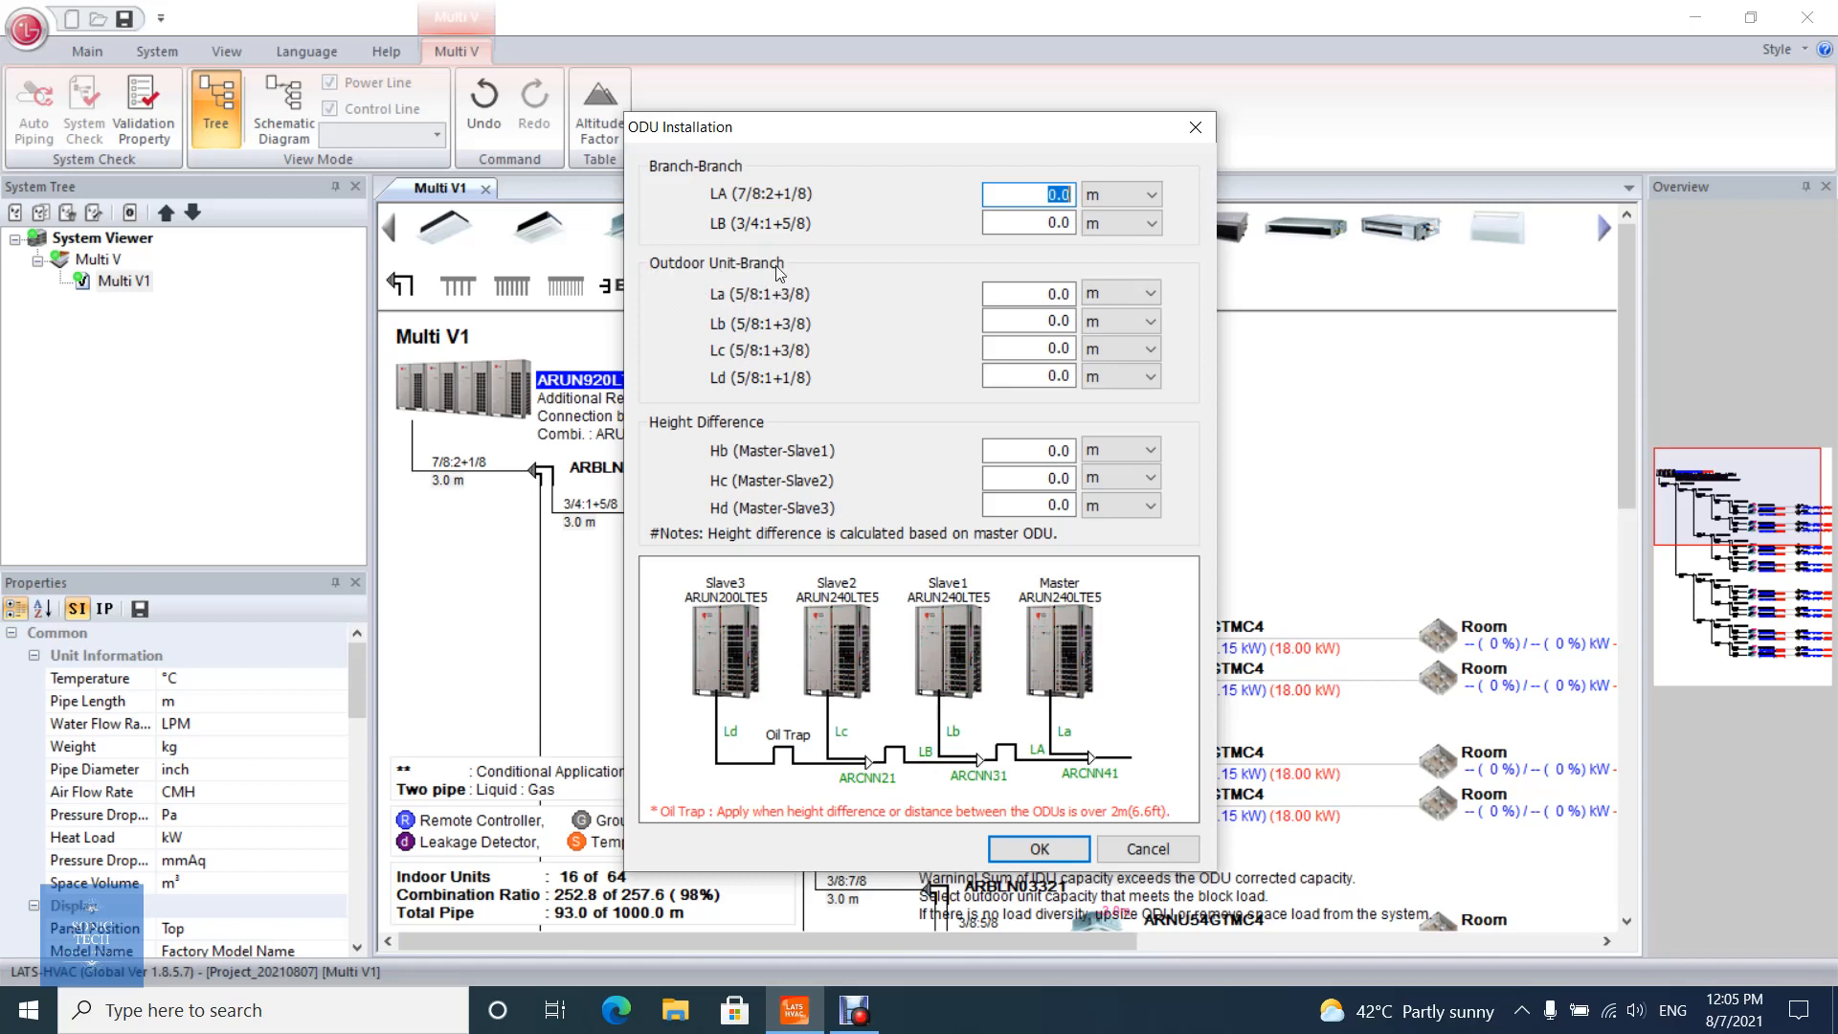
mouse_move(1066, 763)
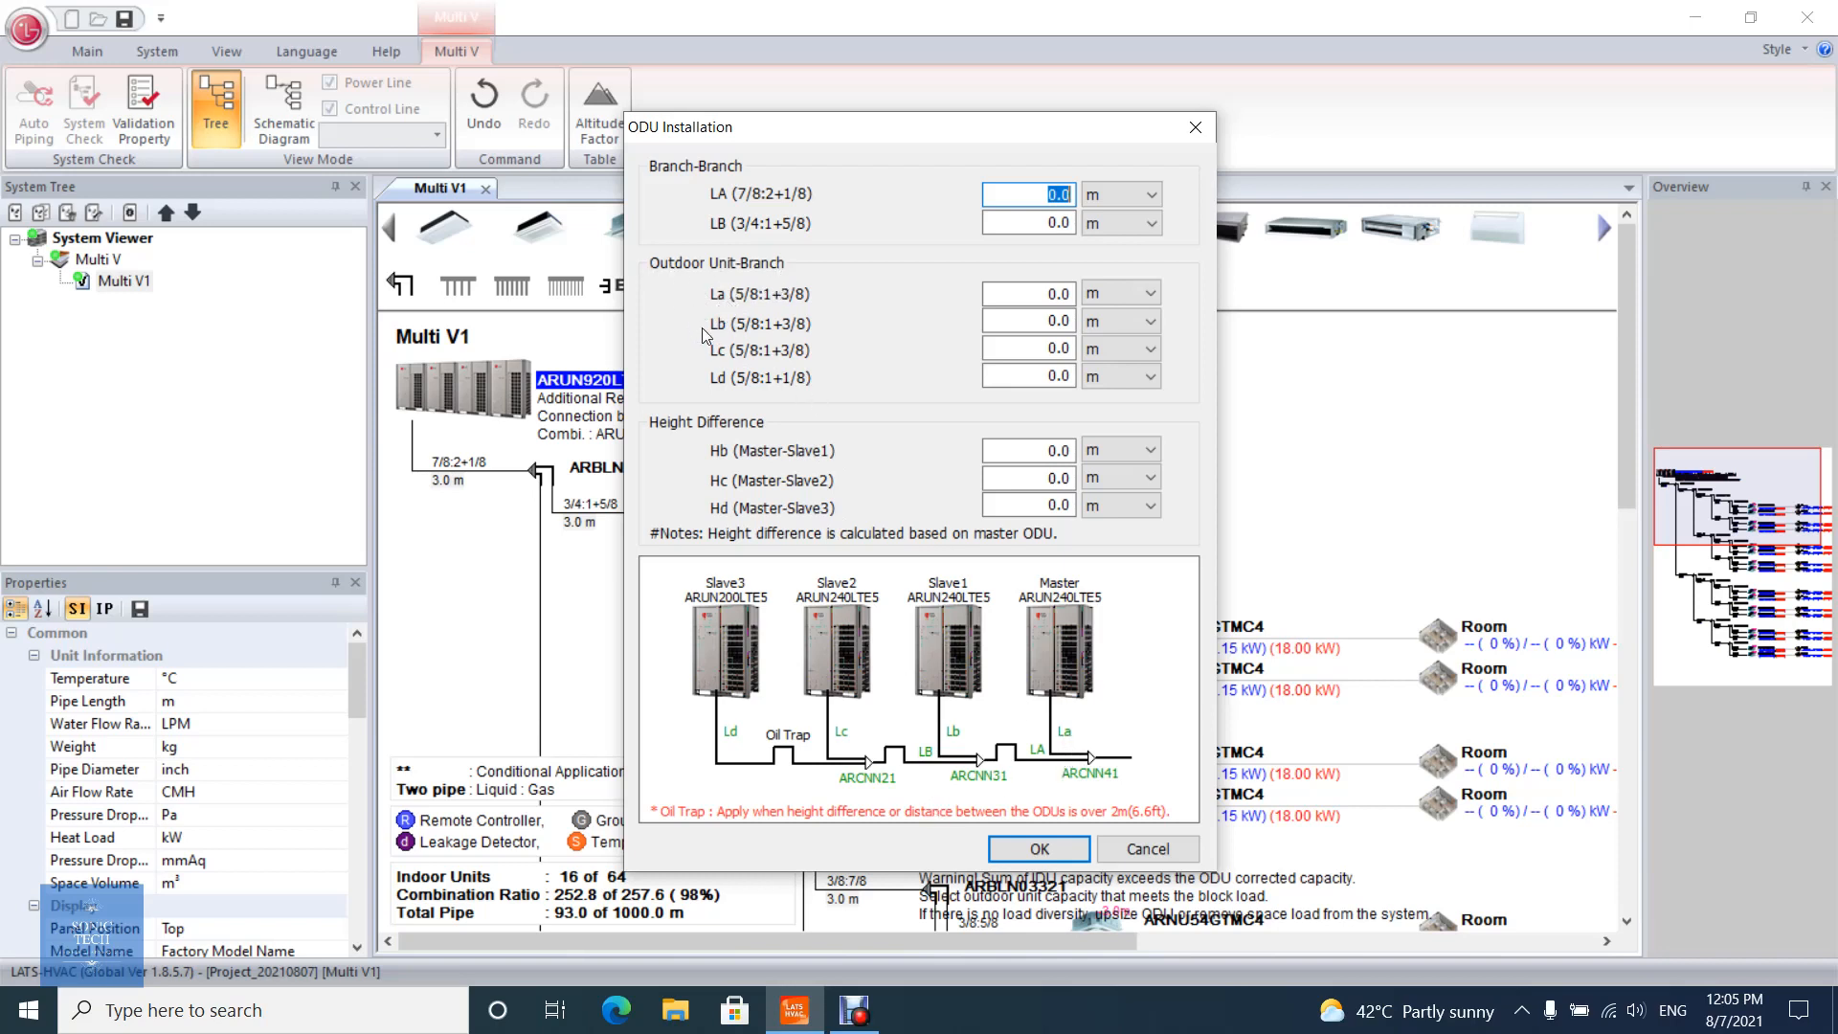
mouse_move(966, 743)
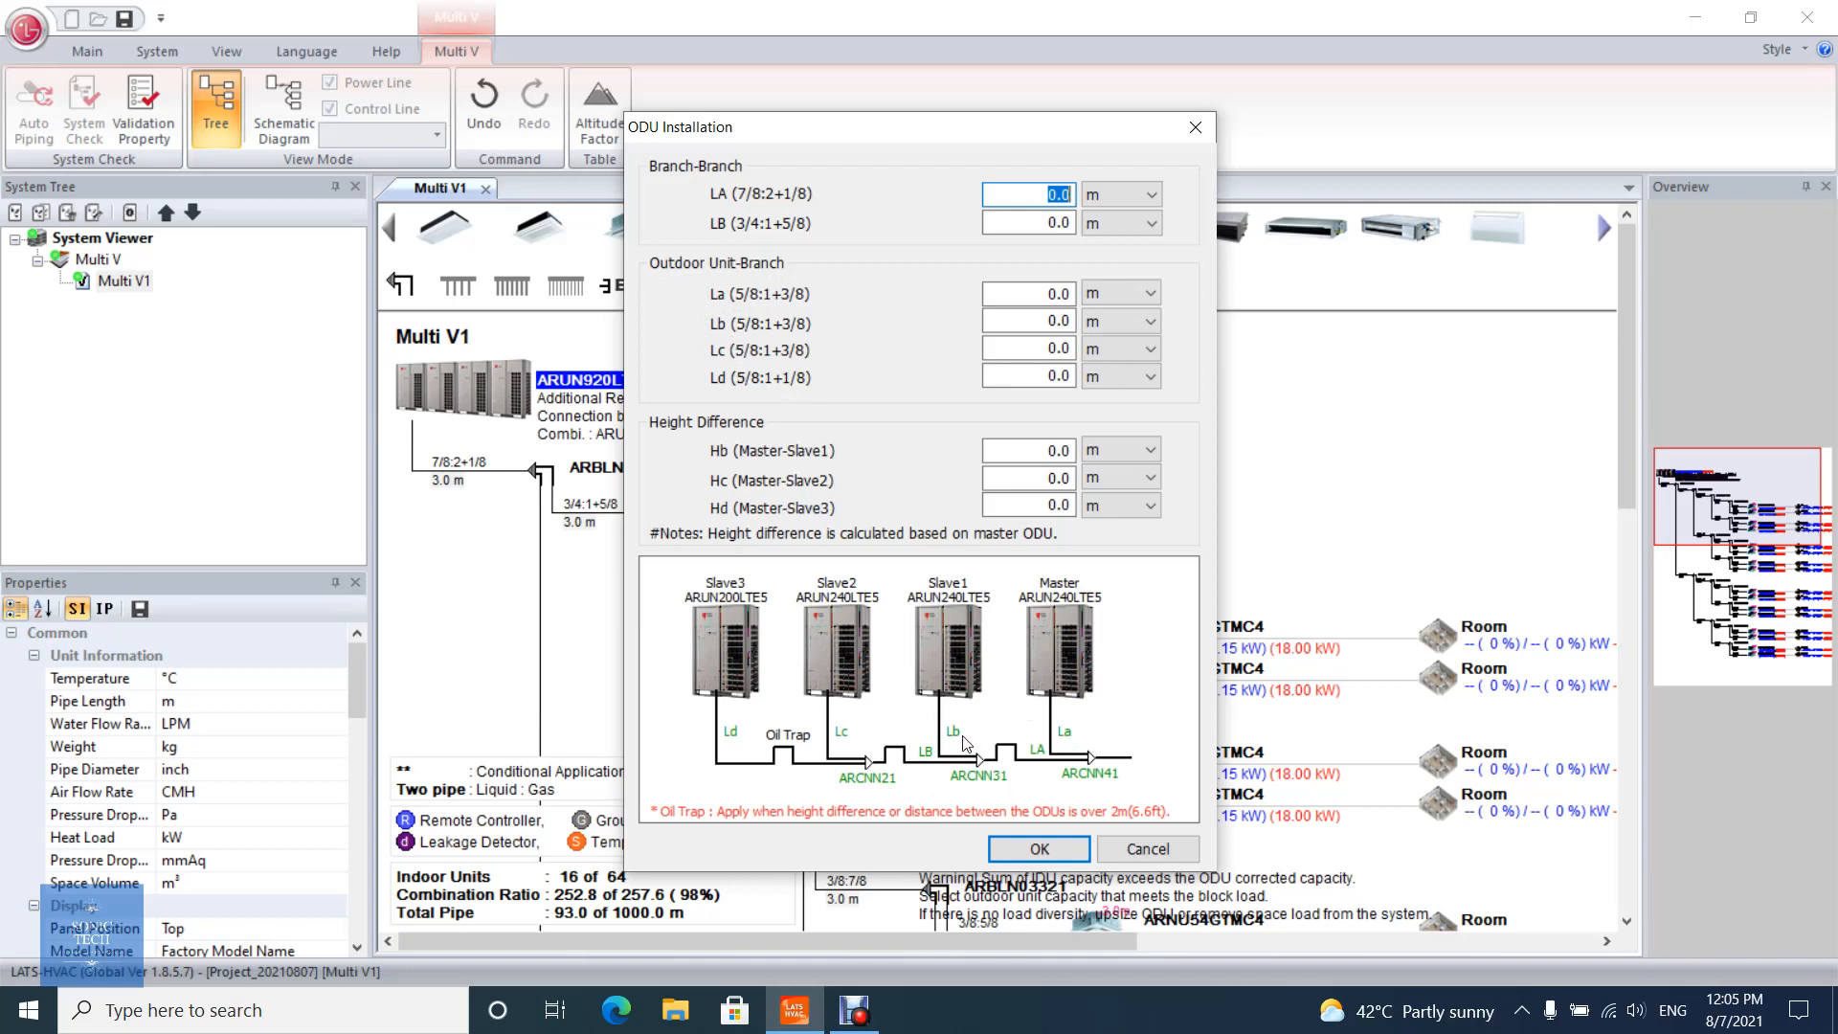
mouse_move(735, 365)
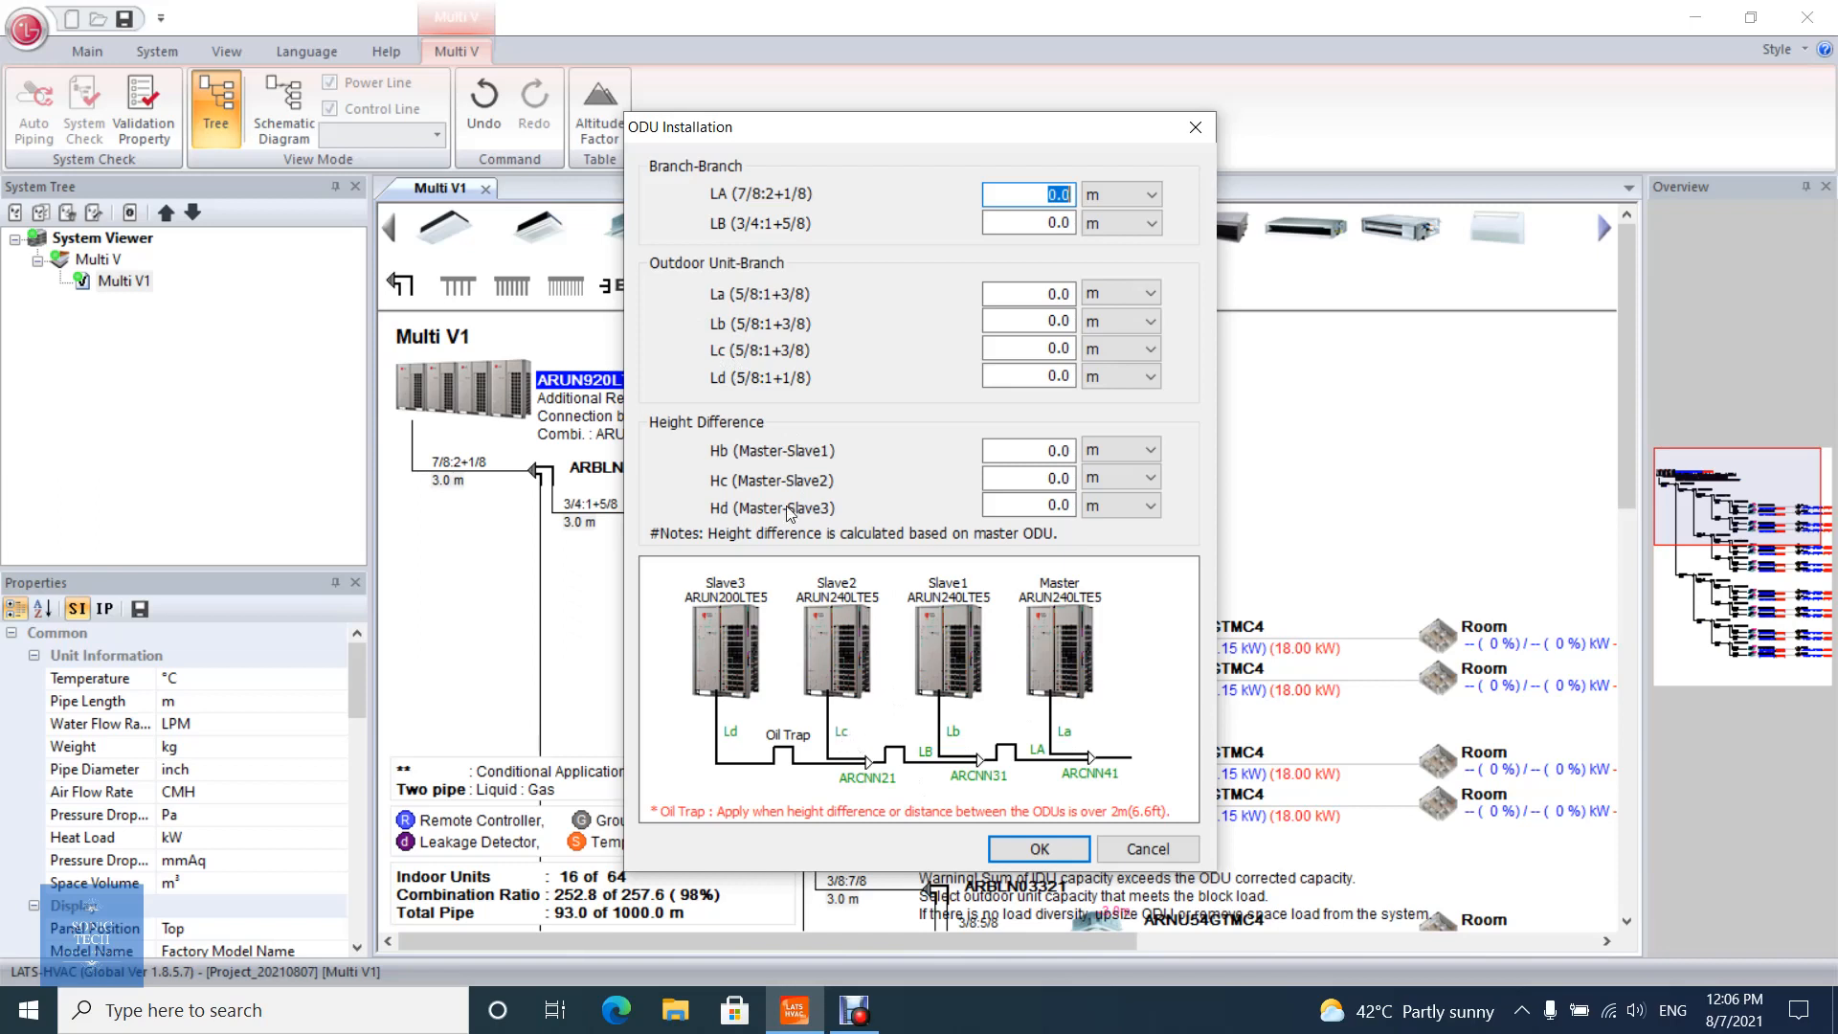
mouse_move(741, 748)
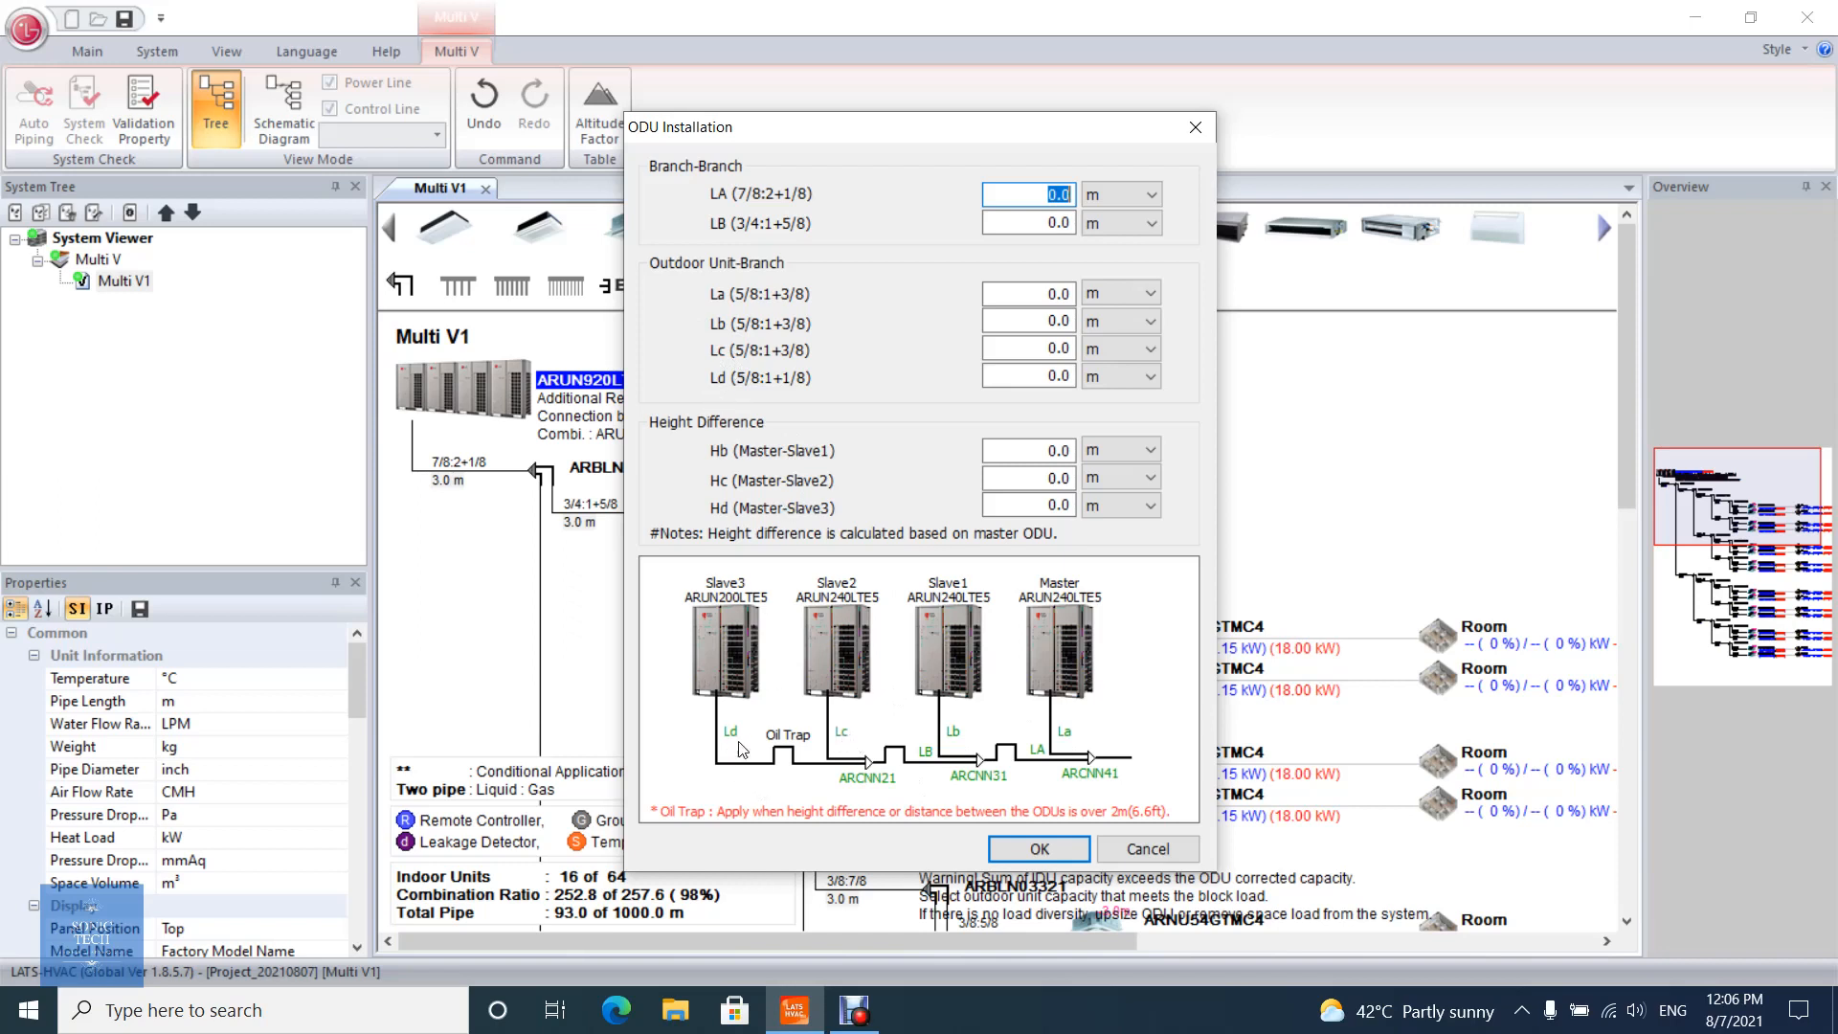
mouse_move(648, 438)
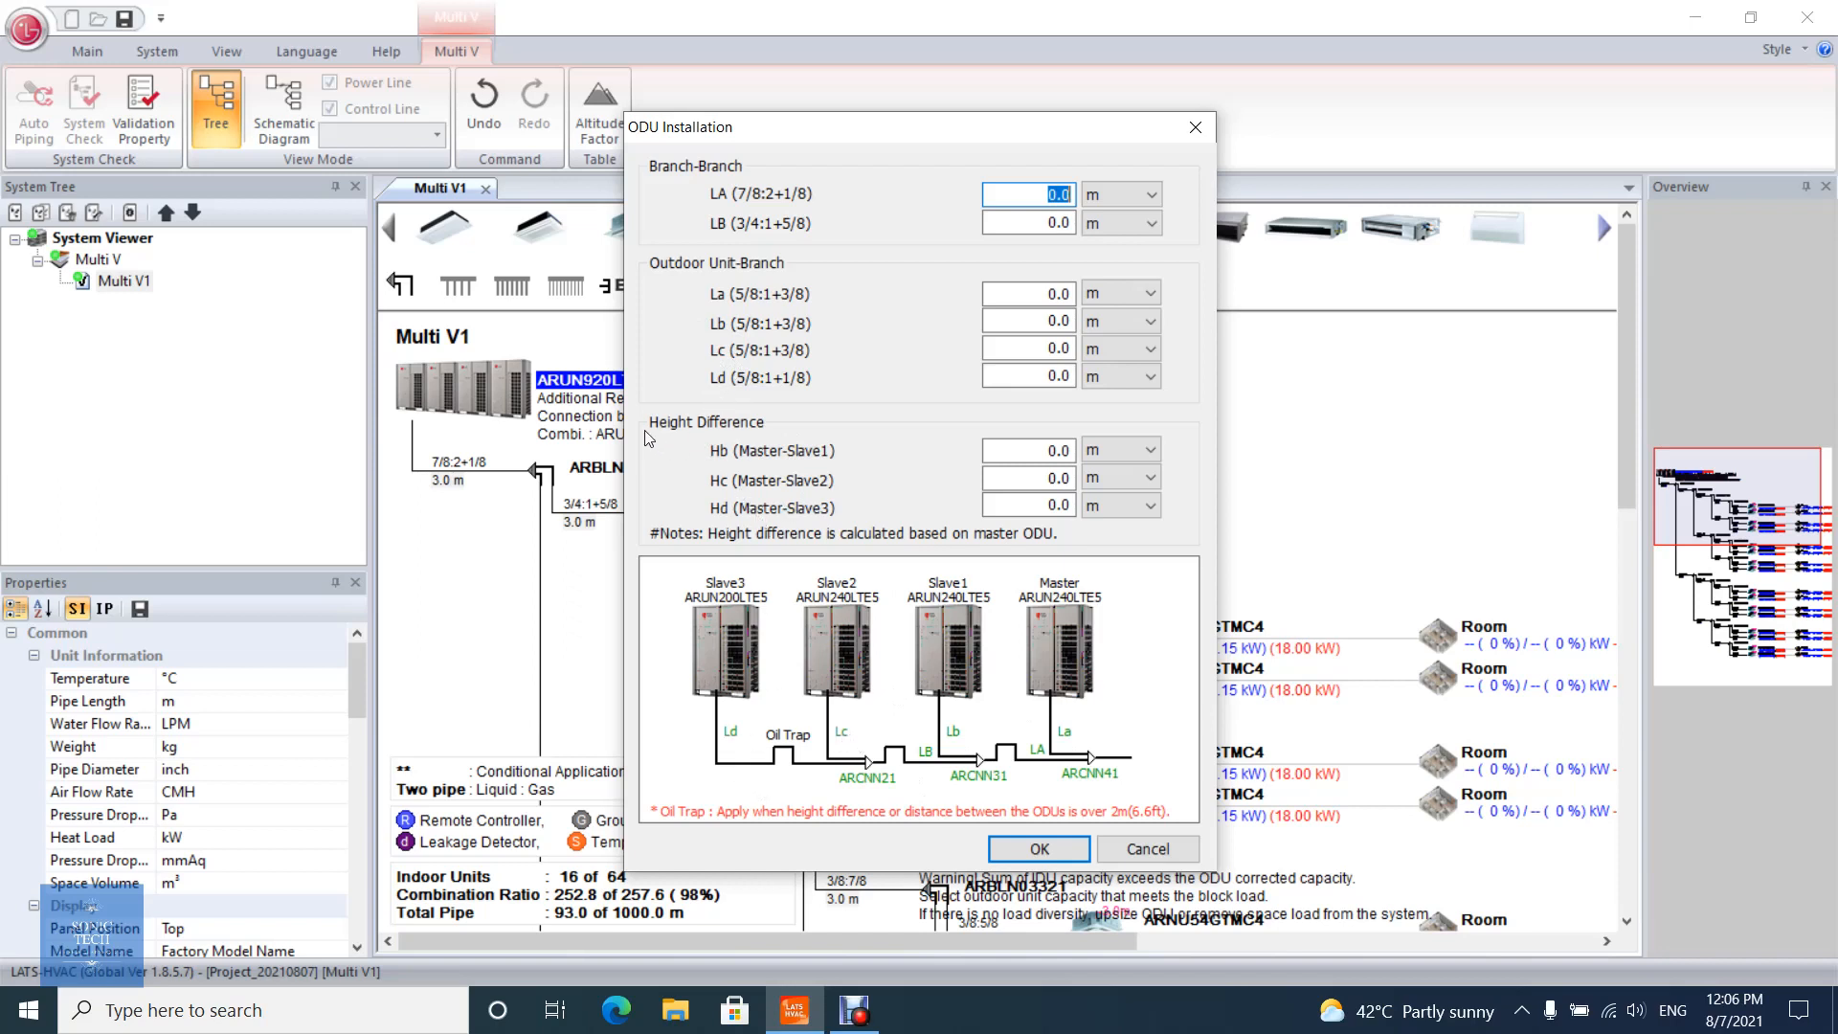
mouse_move(753, 469)
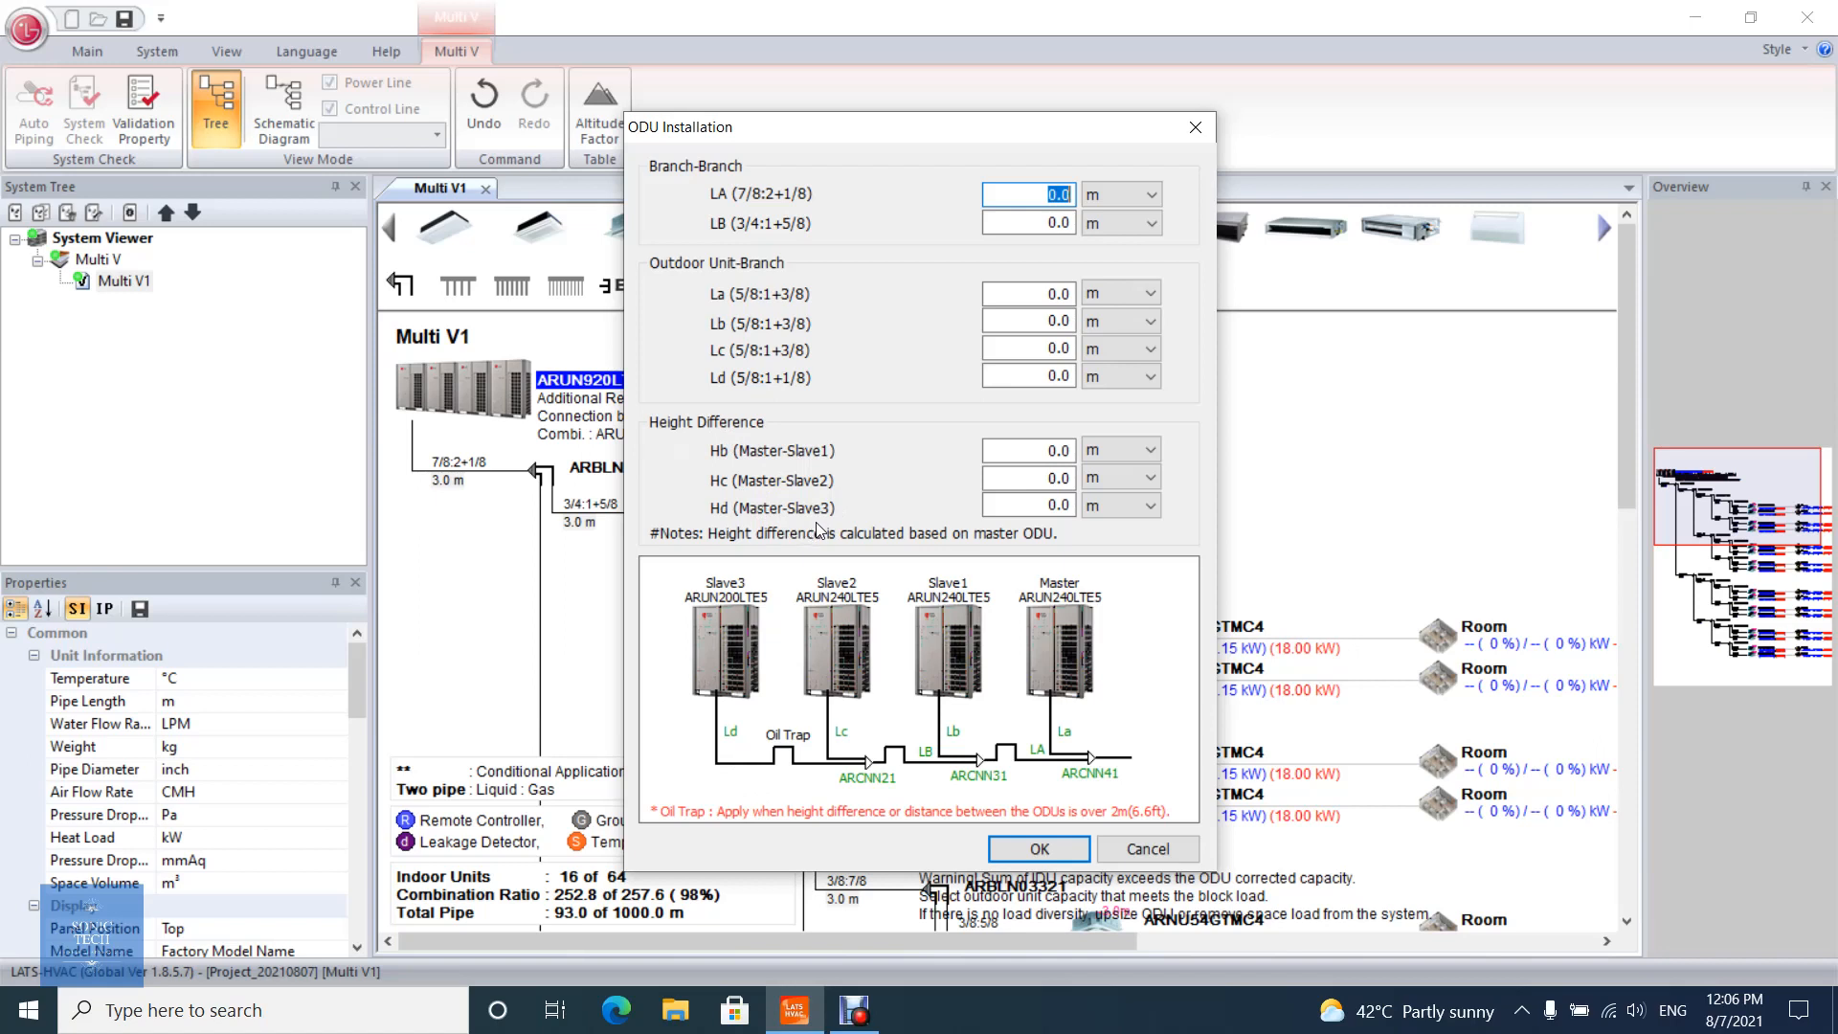
mouse_move(823, 561)
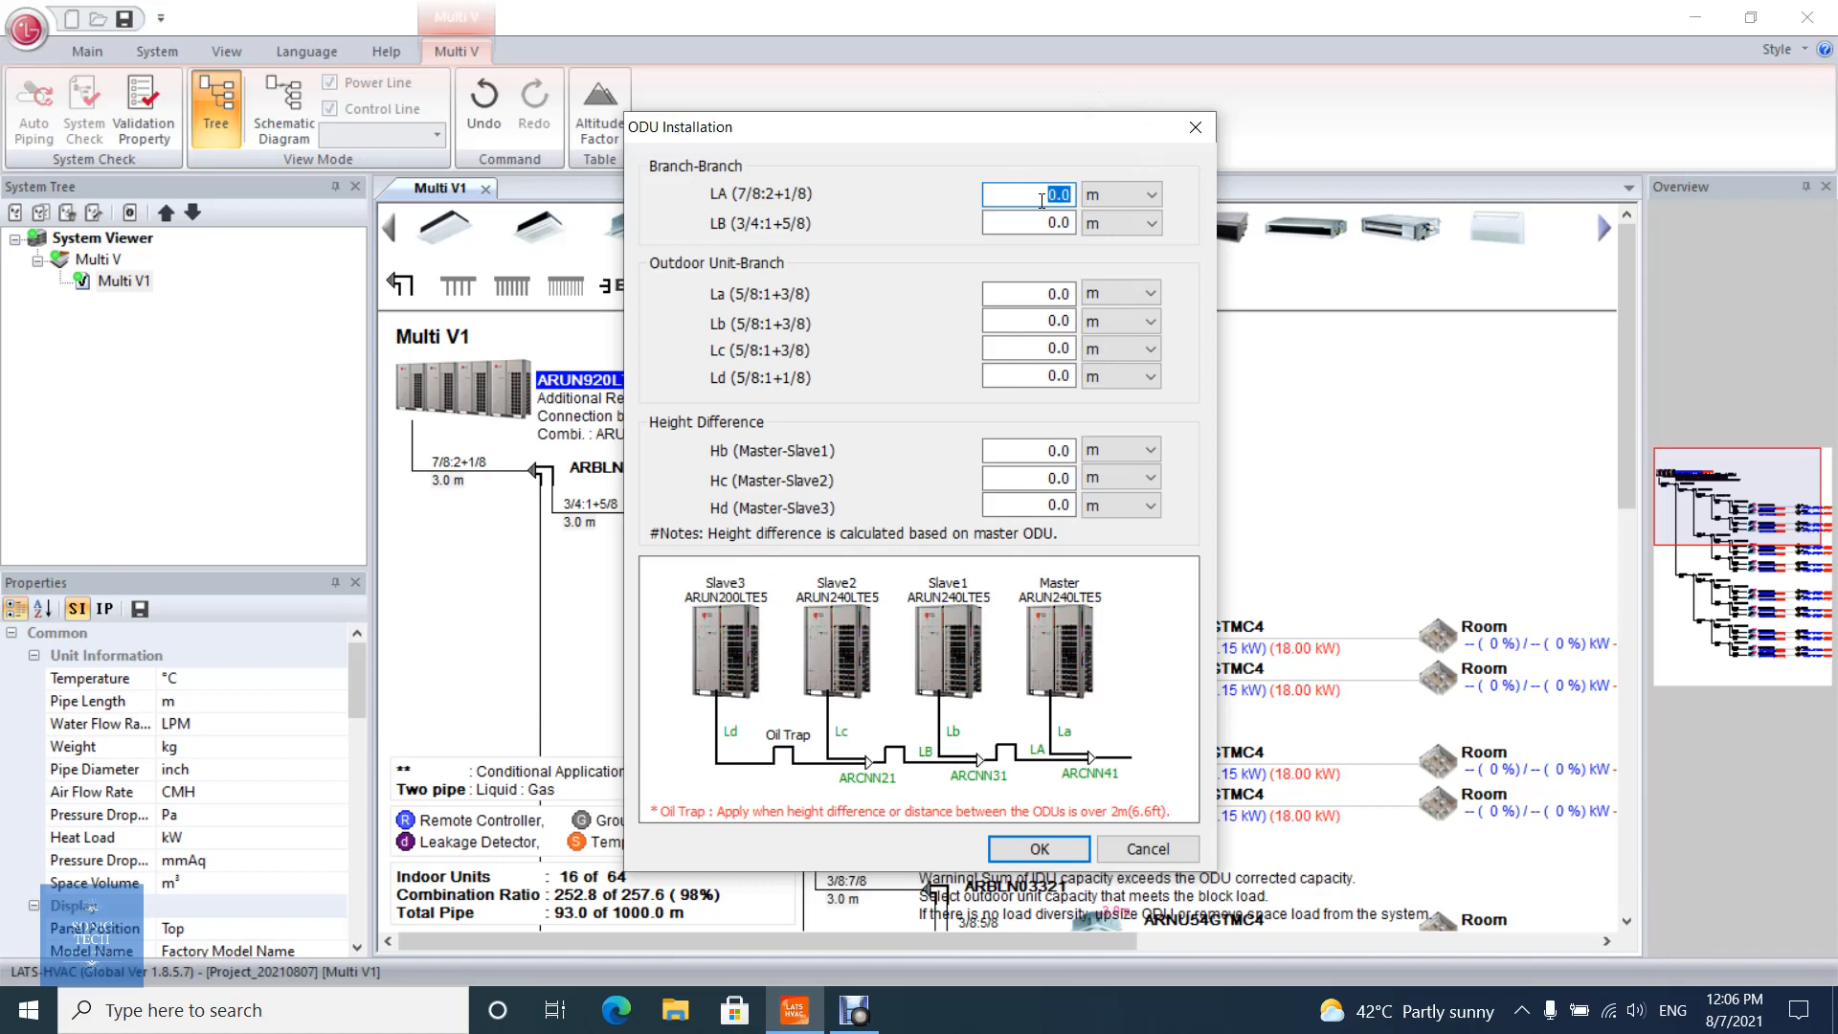
Enter branch pipe lengths of 2 m for LA–Lc and 4 m for Ld, then apply.
type("2")
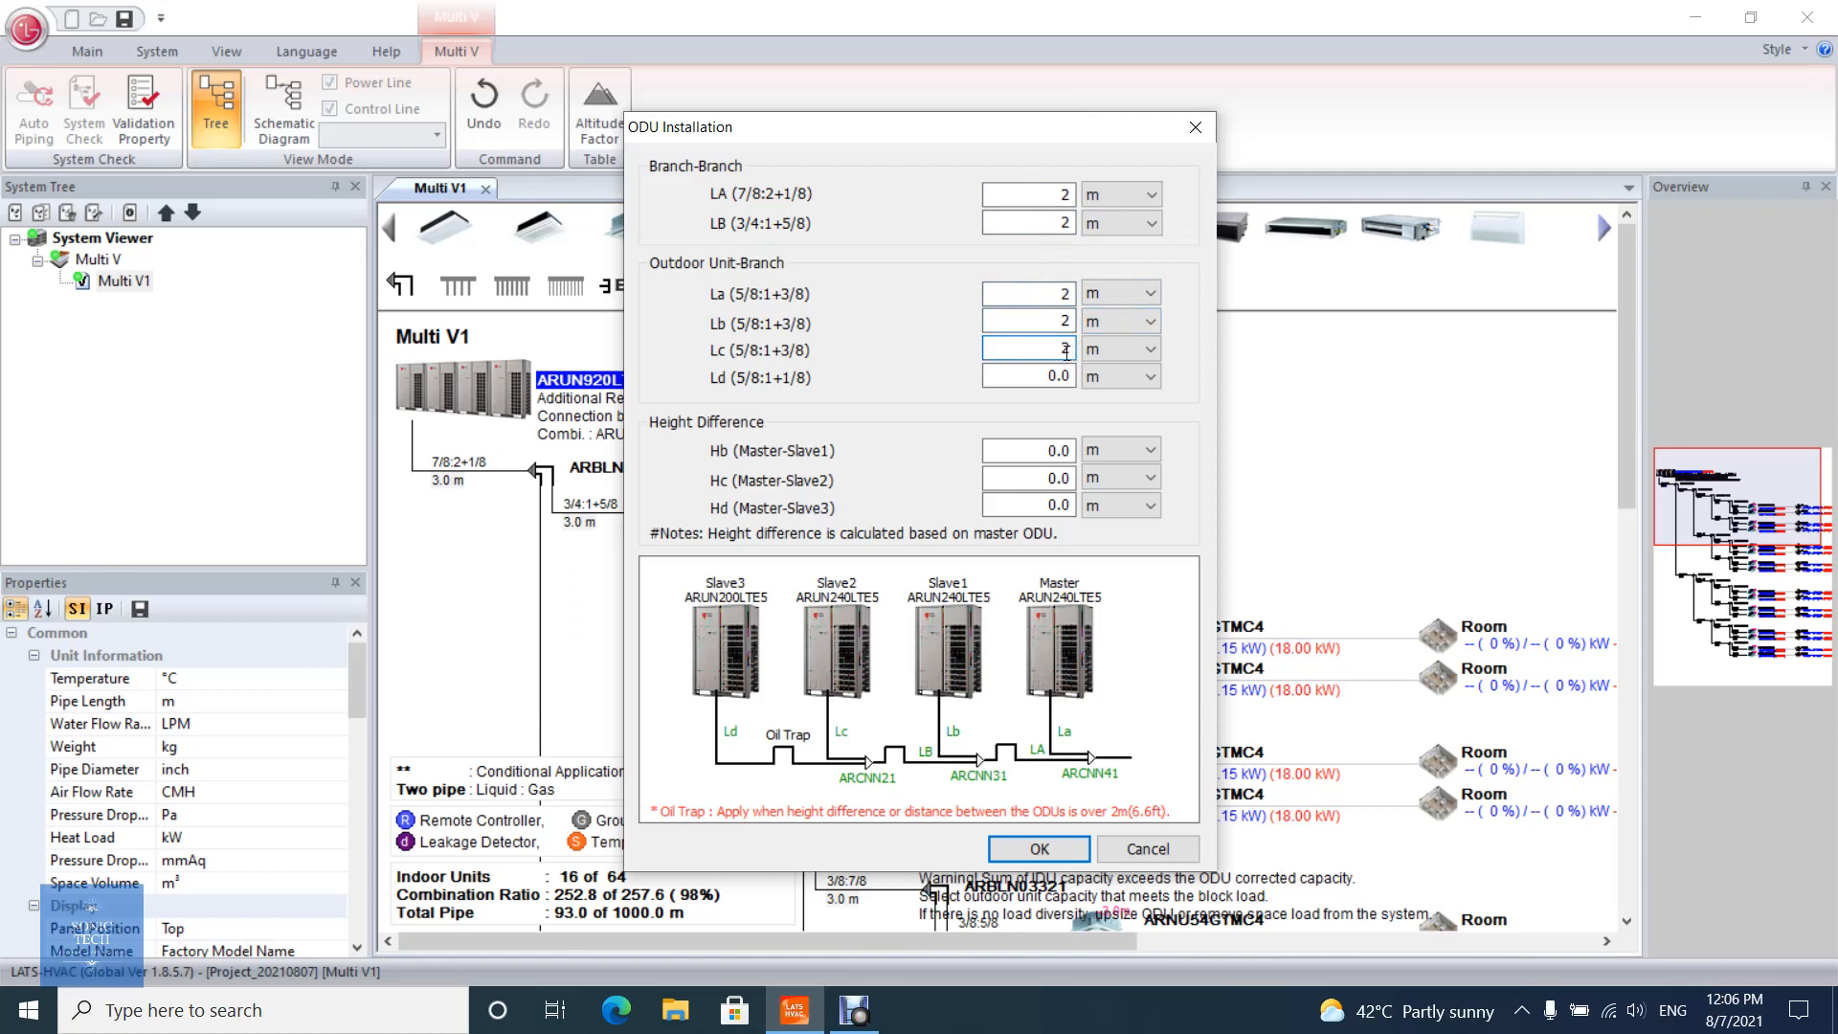
left_click(1029, 375)
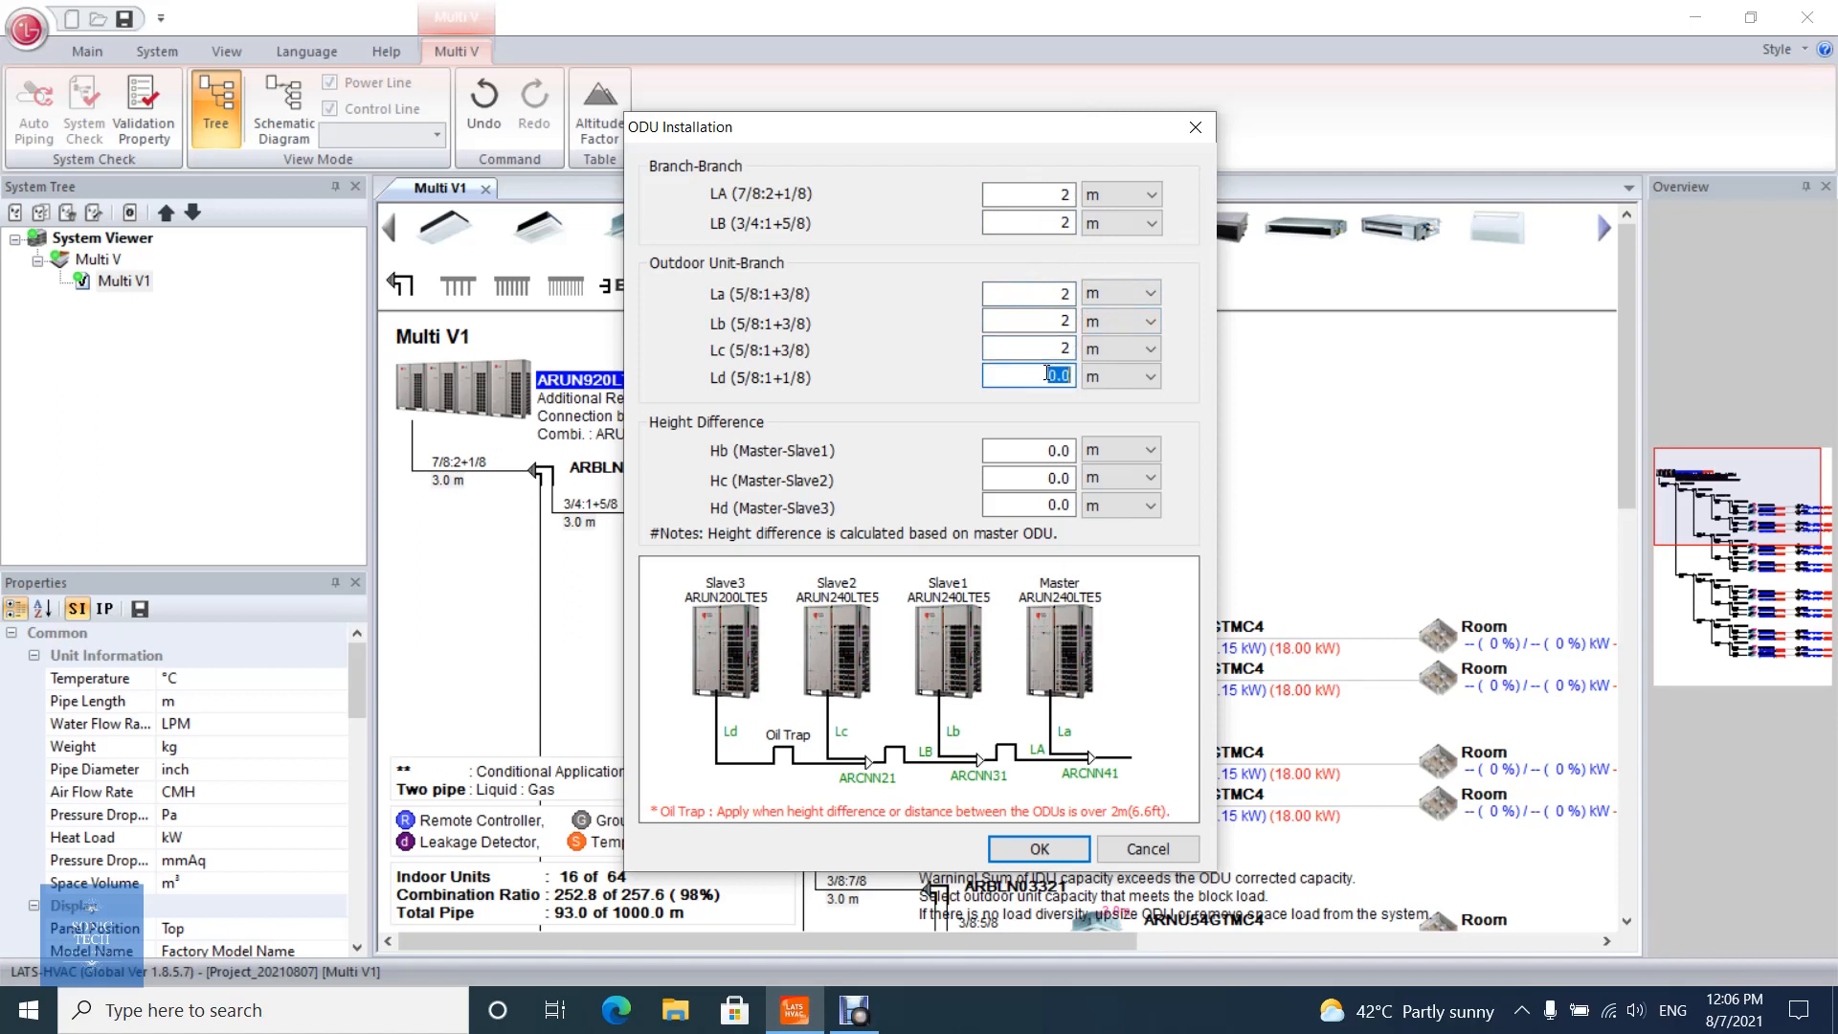
type("4")
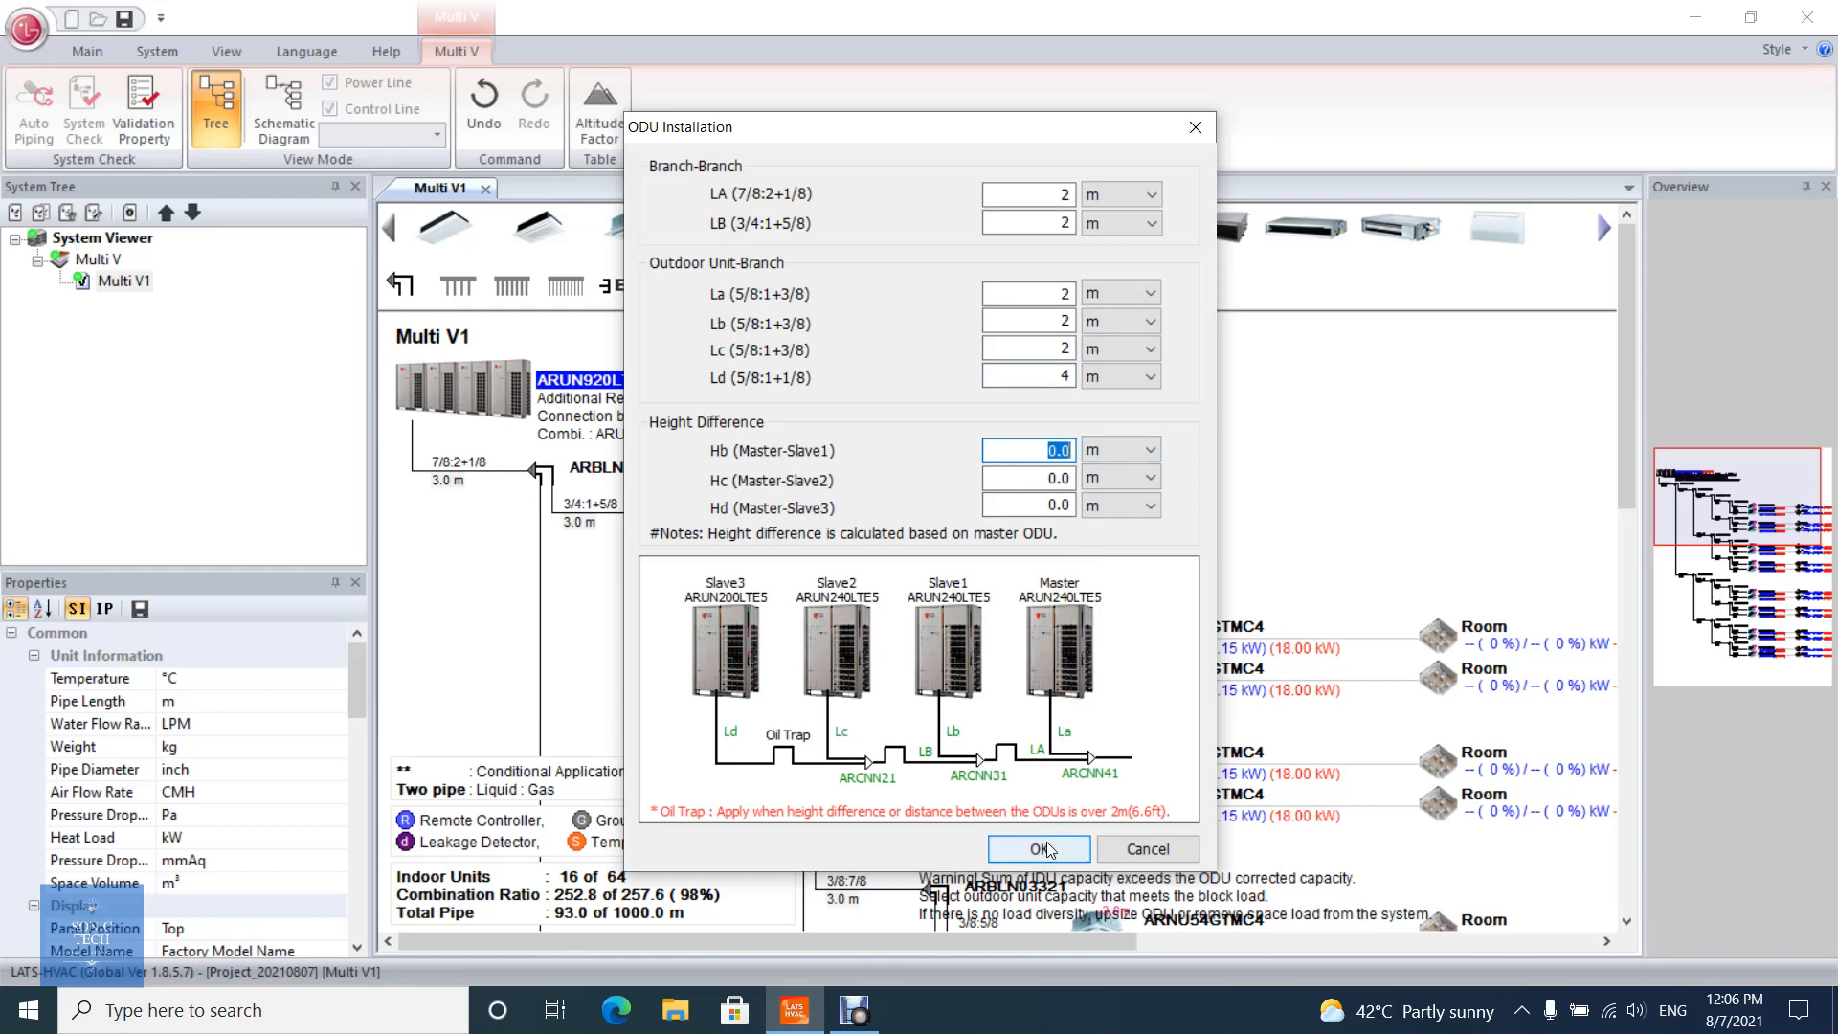
left_click(1036, 848)
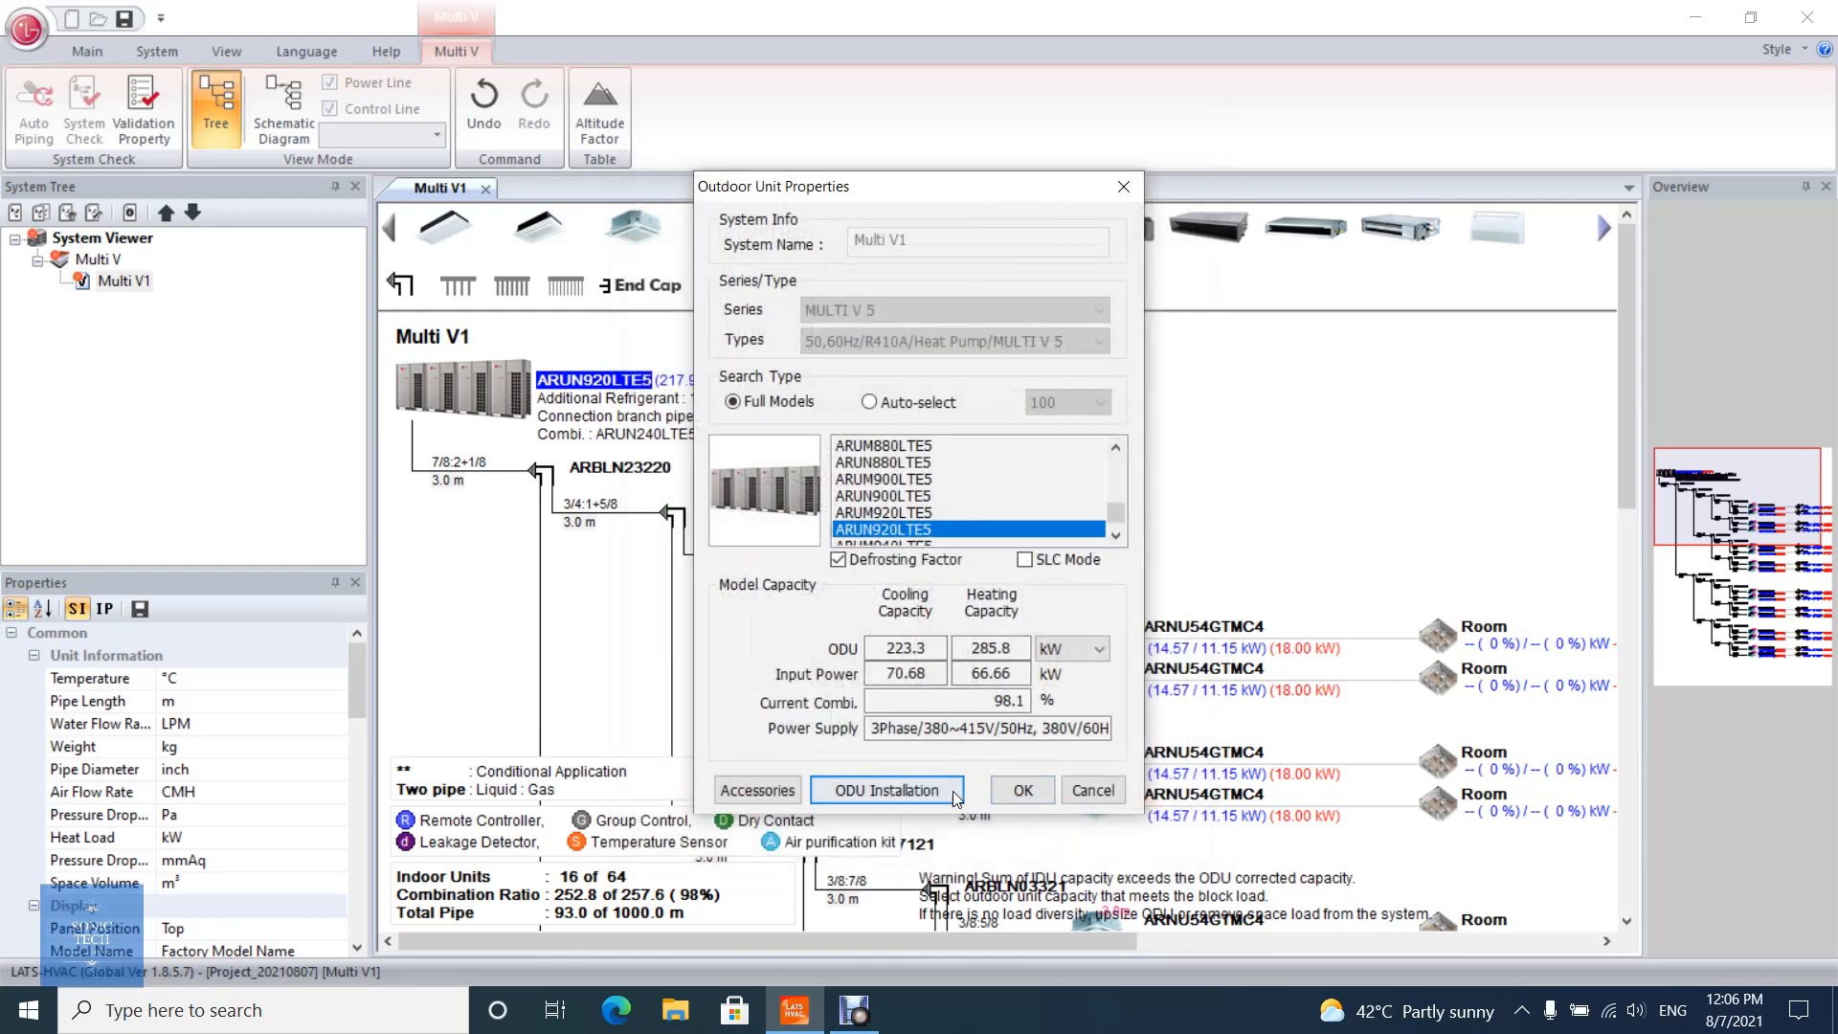
left_click(887, 789)
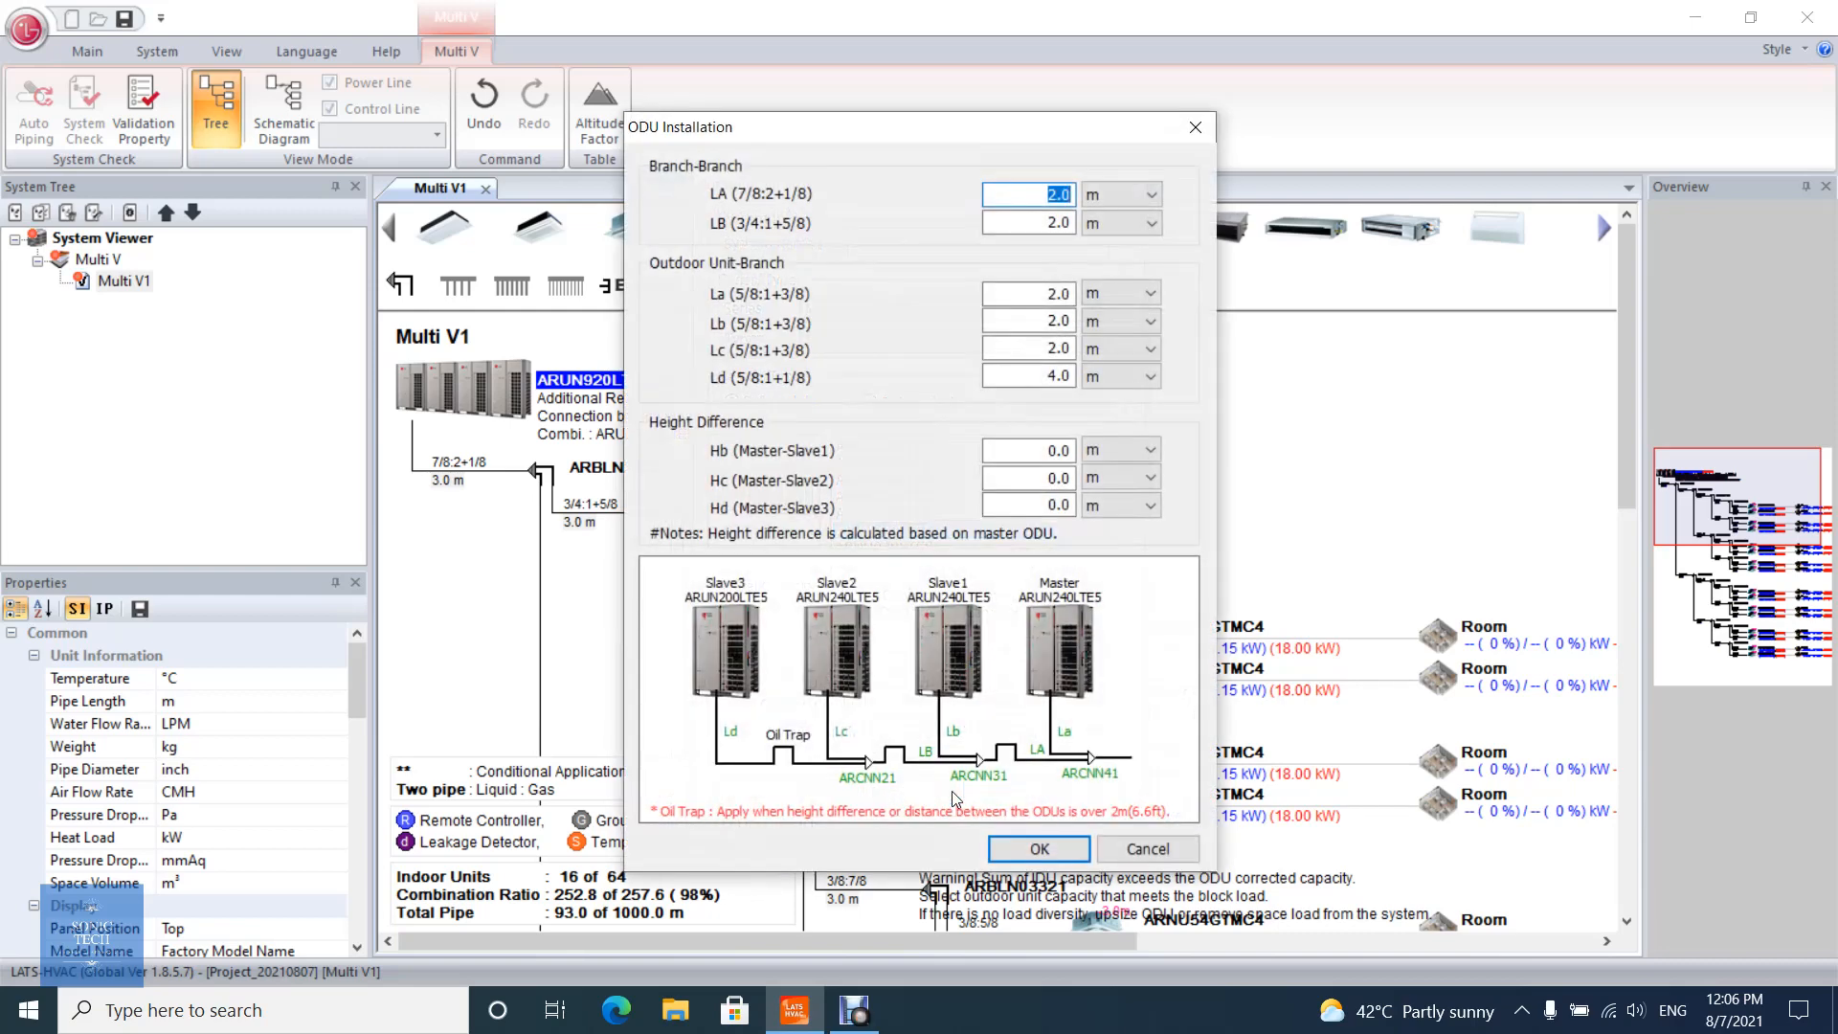
mouse_move(1055, 597)
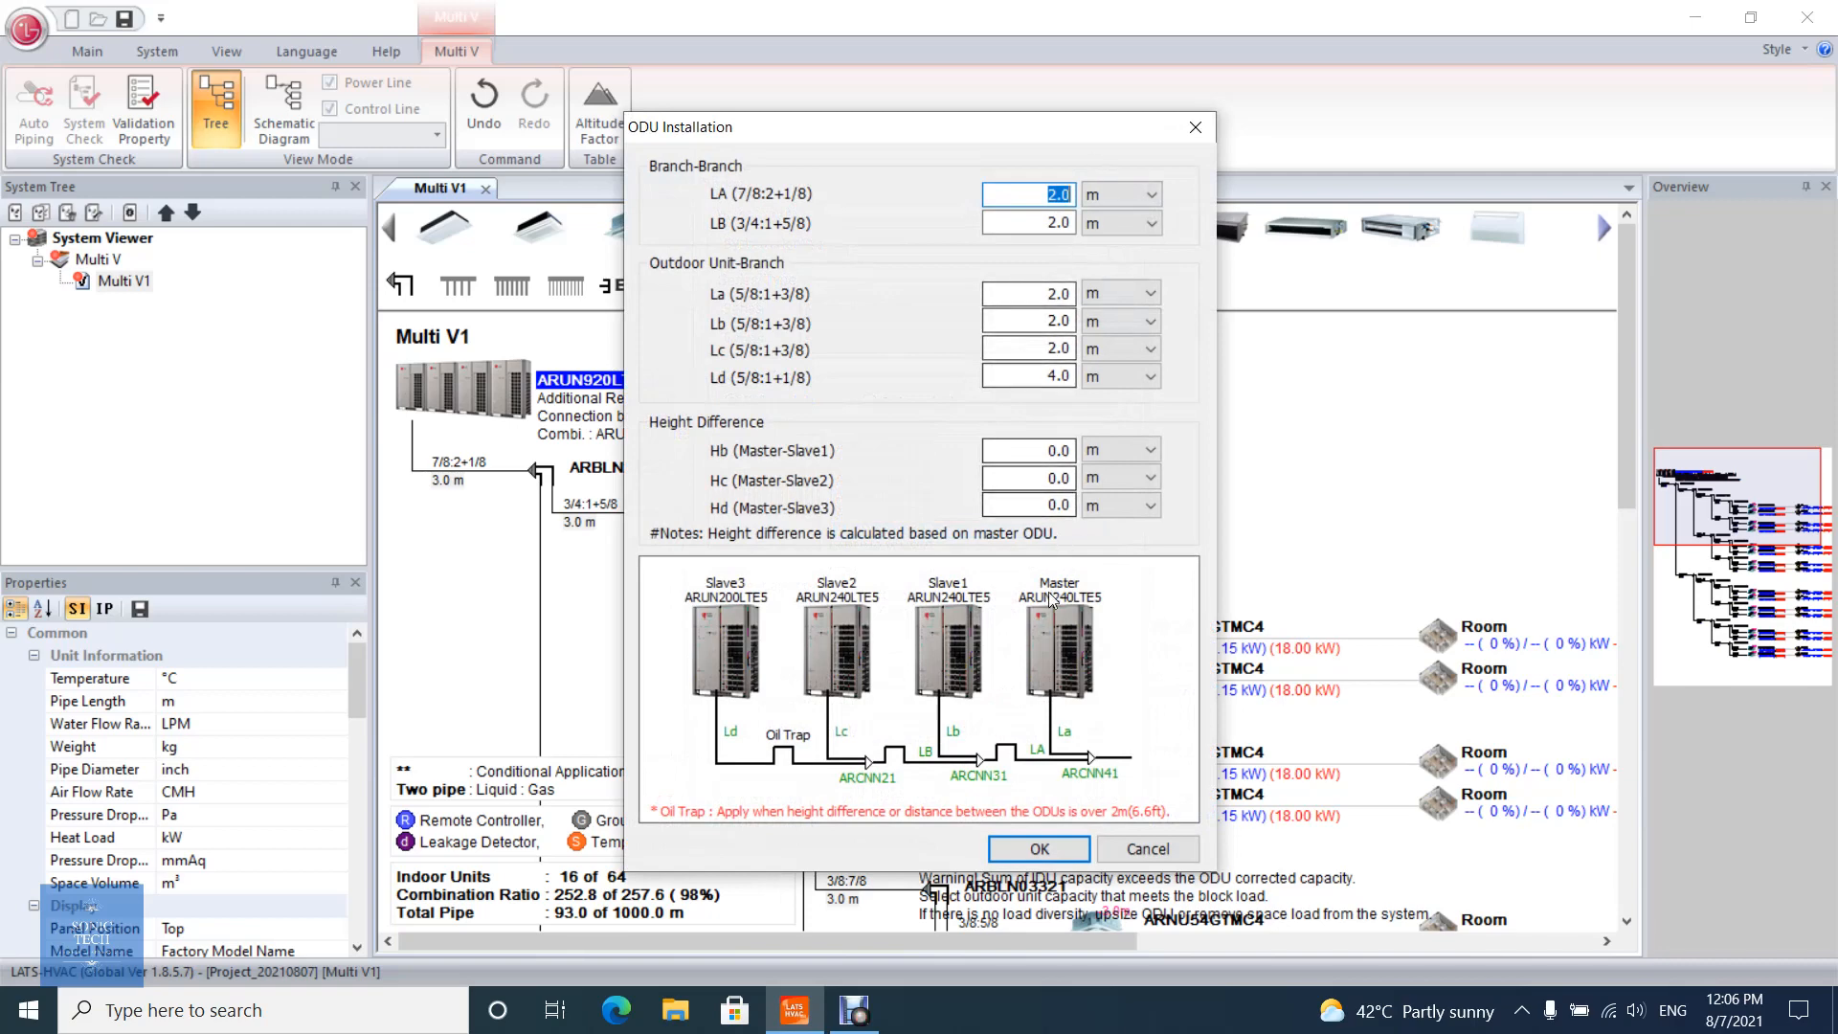
left_click(1036, 848)
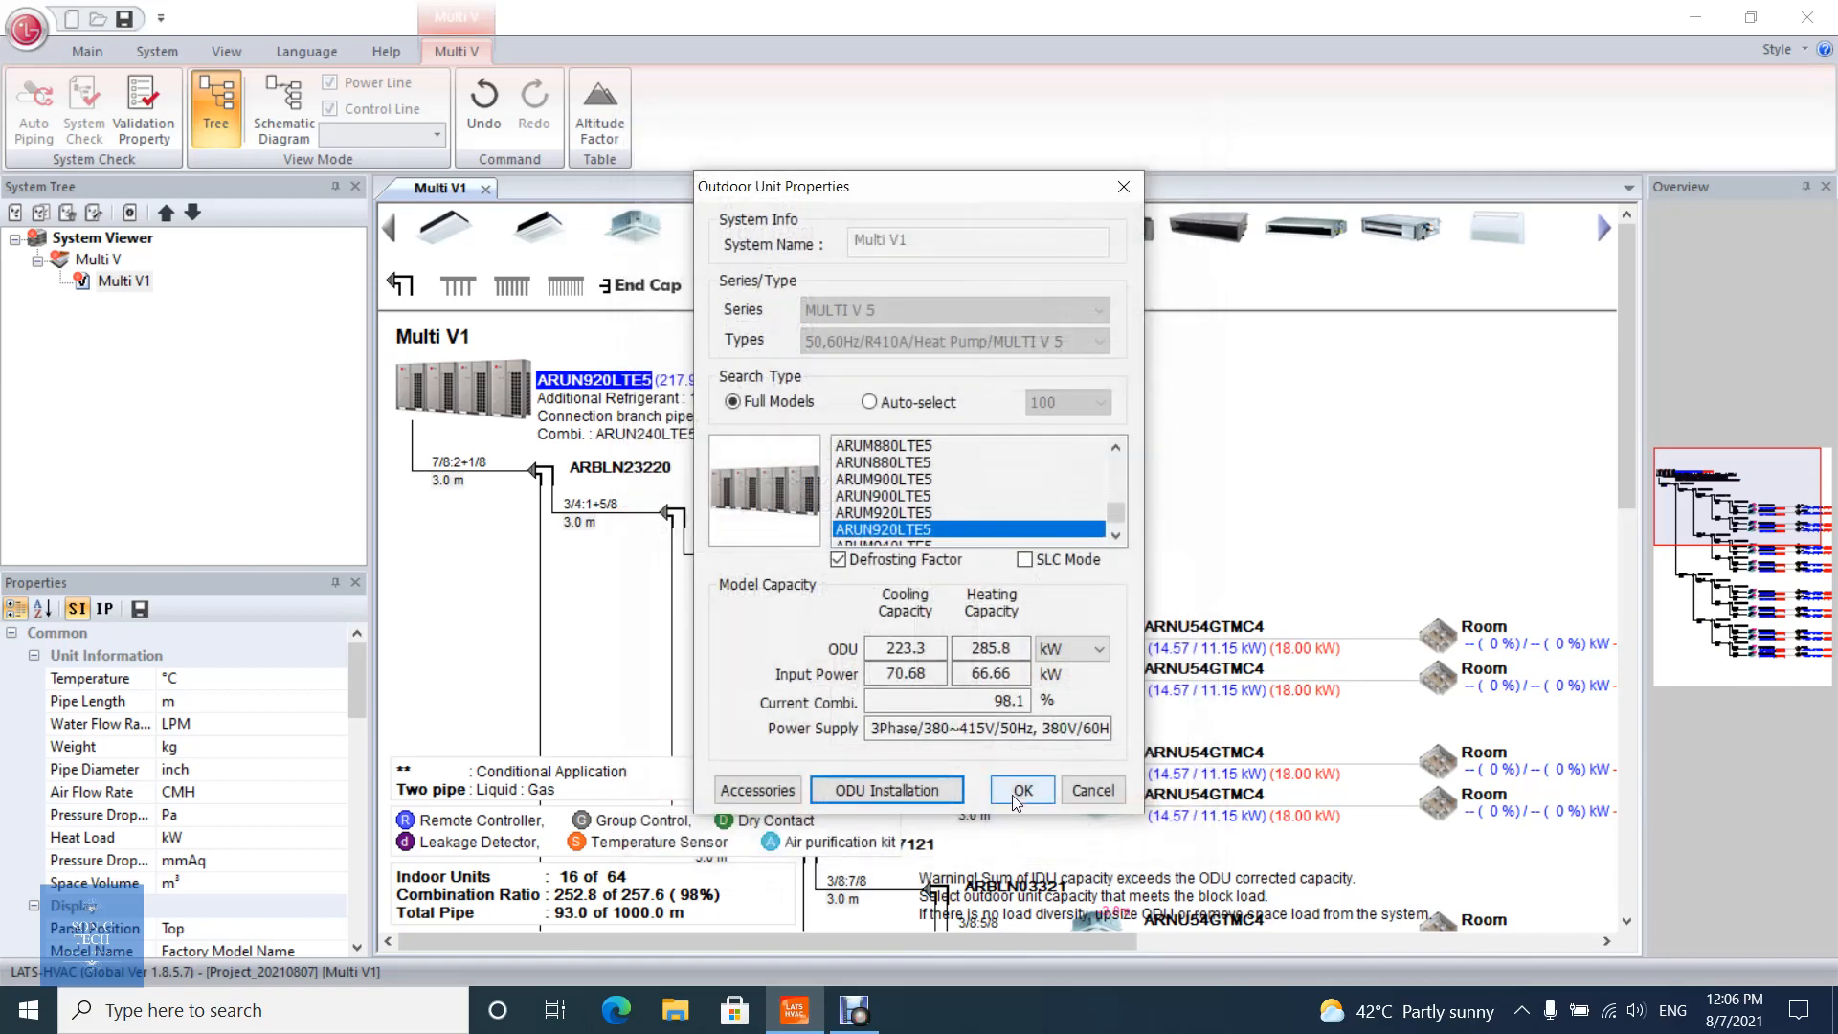
left_click(1019, 789)
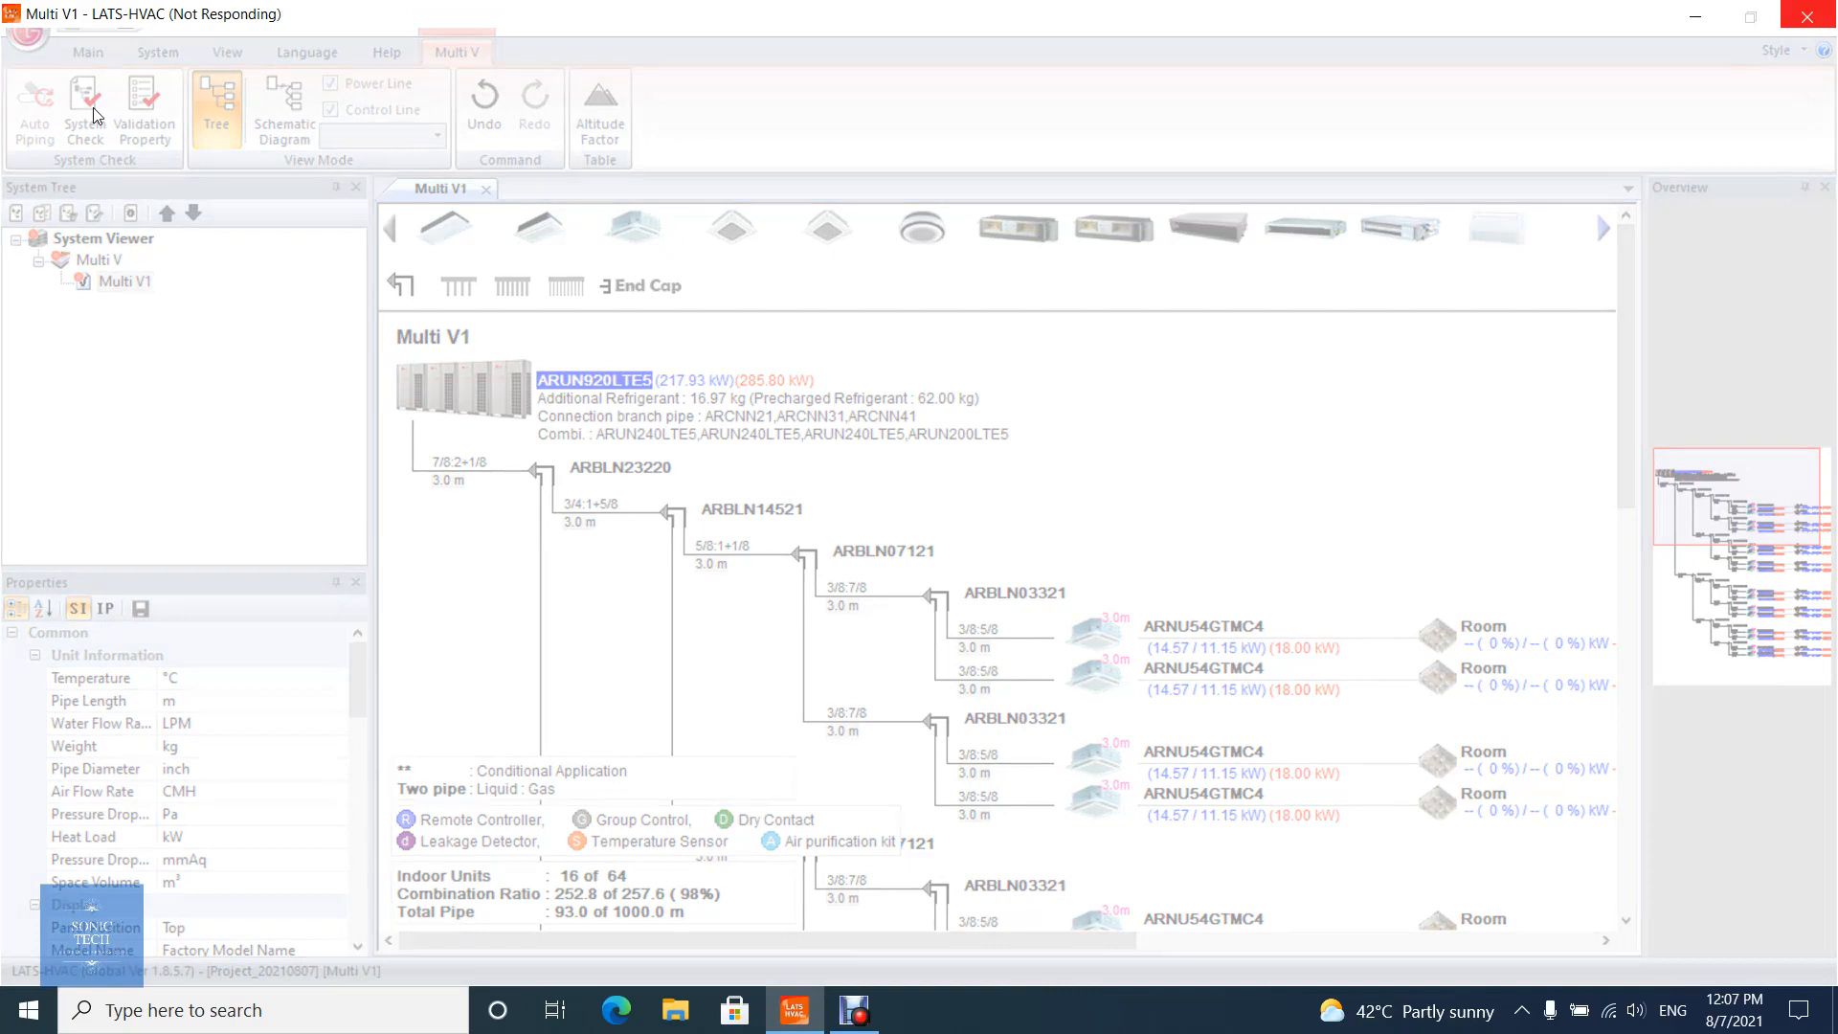
Run System Check on Multi V1 and acknowledge the success message.
left_click(84, 111)
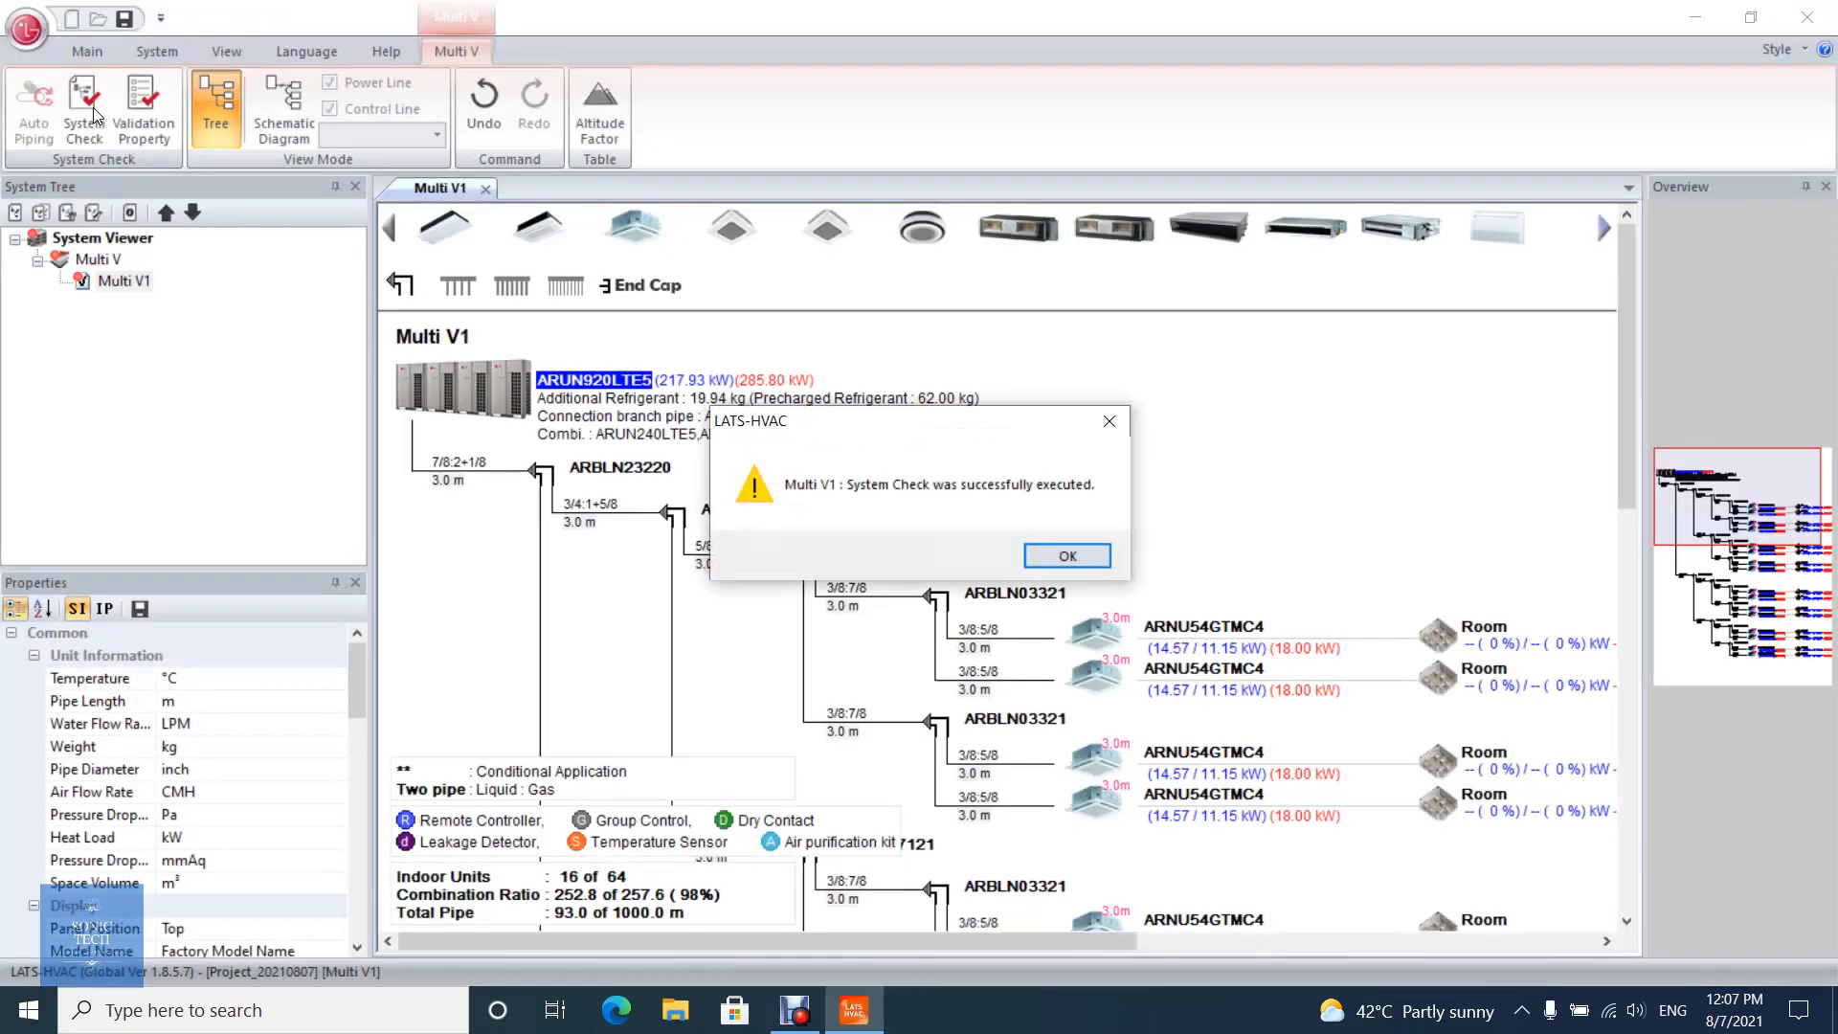
left_click(1065, 555)
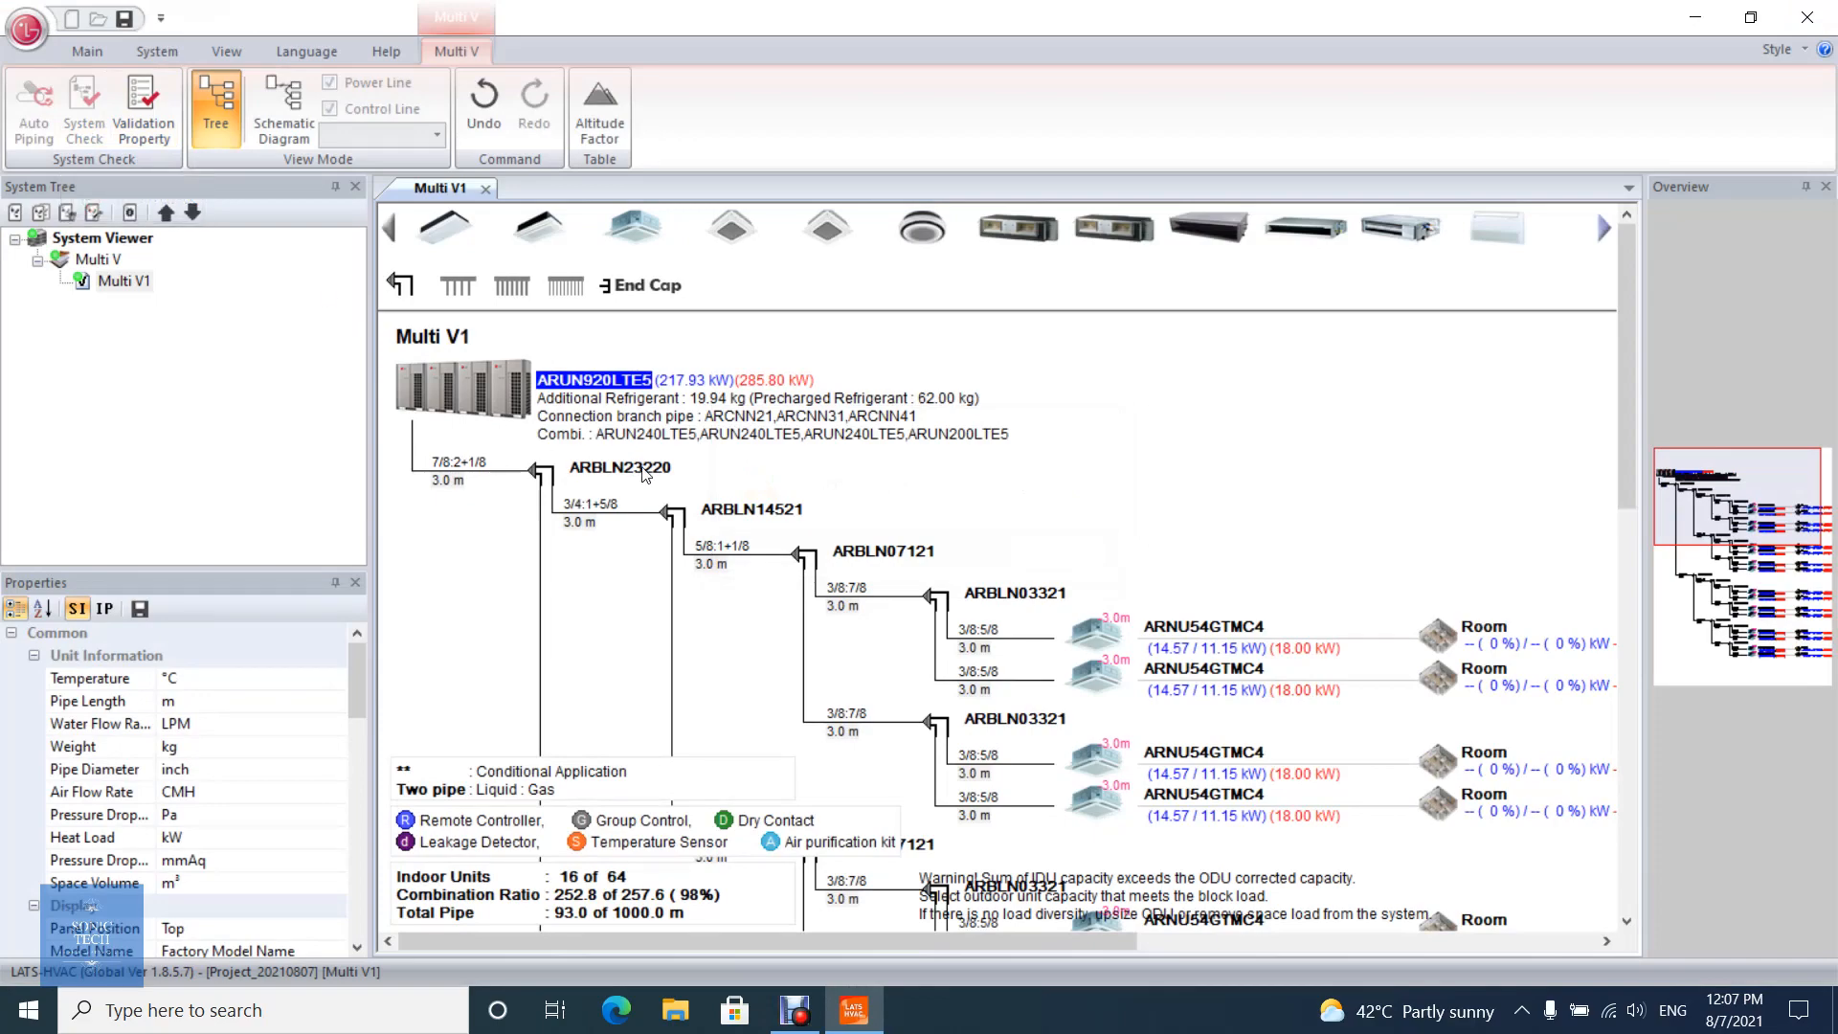